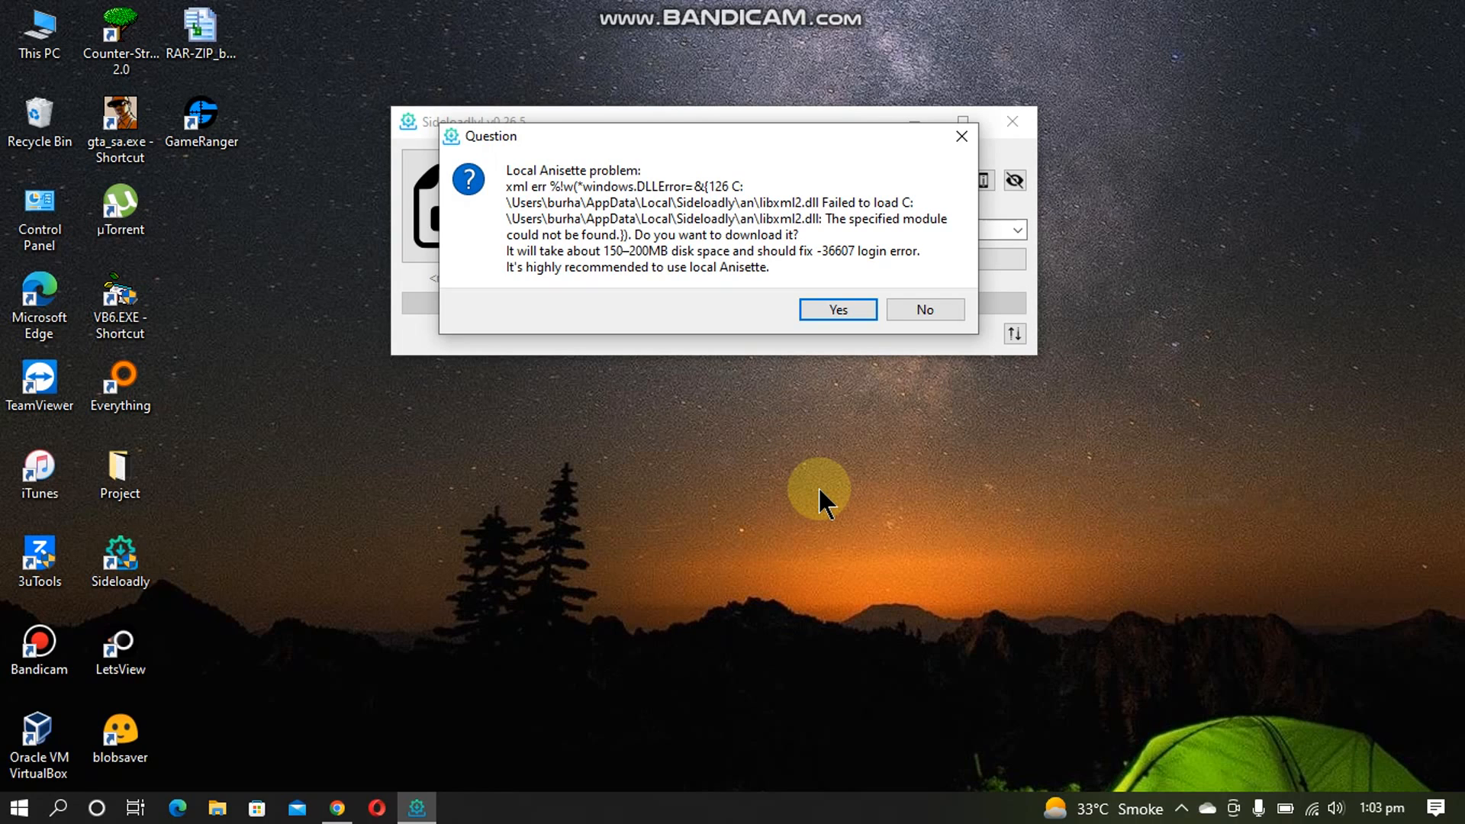
mouse_move(617, 271)
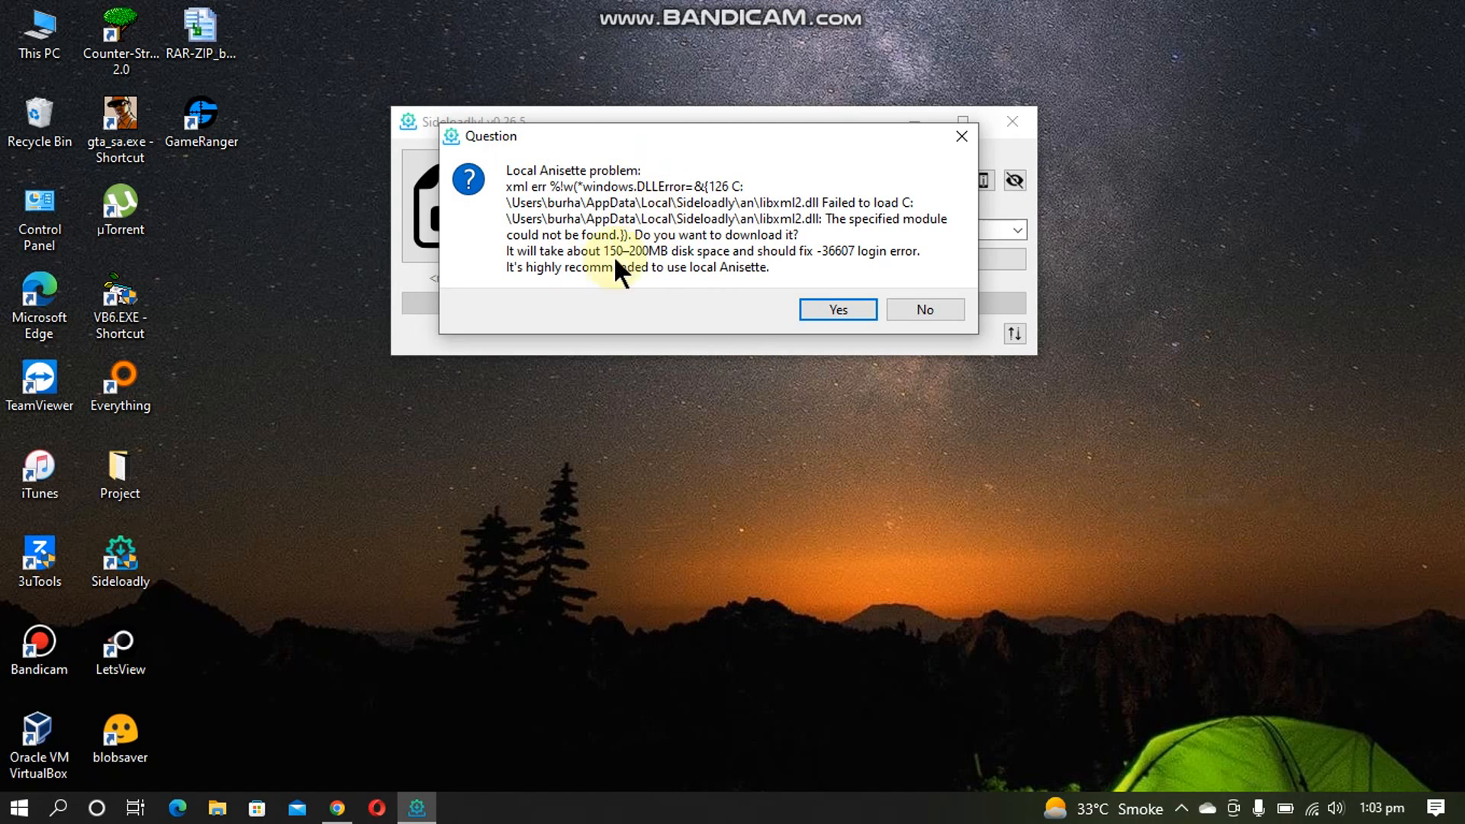
Step: Open the apple.com iTunes Downloads page from the Google 'itunes' results
click(120, 562)
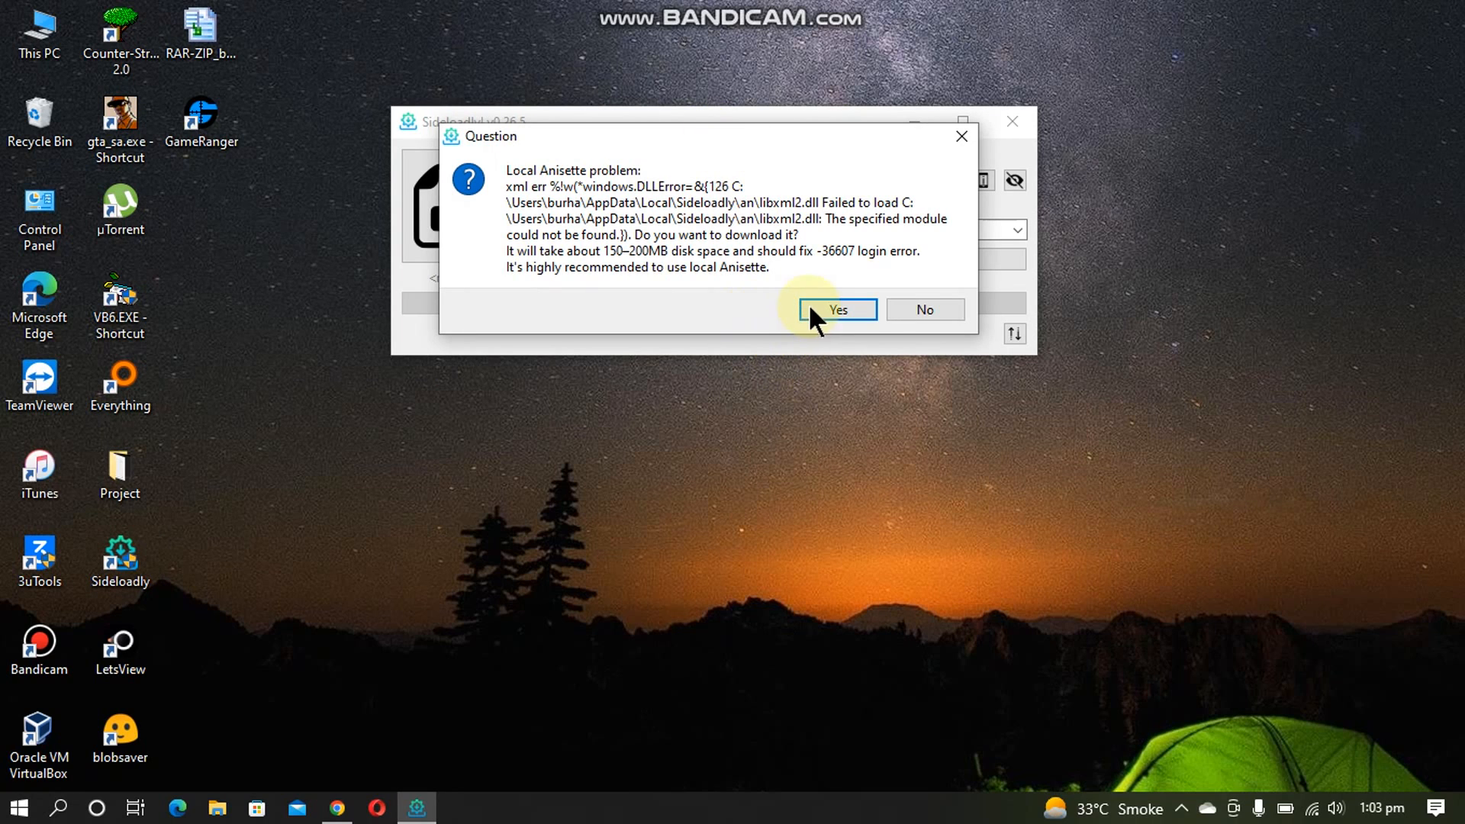
mouse_move(619, 249)
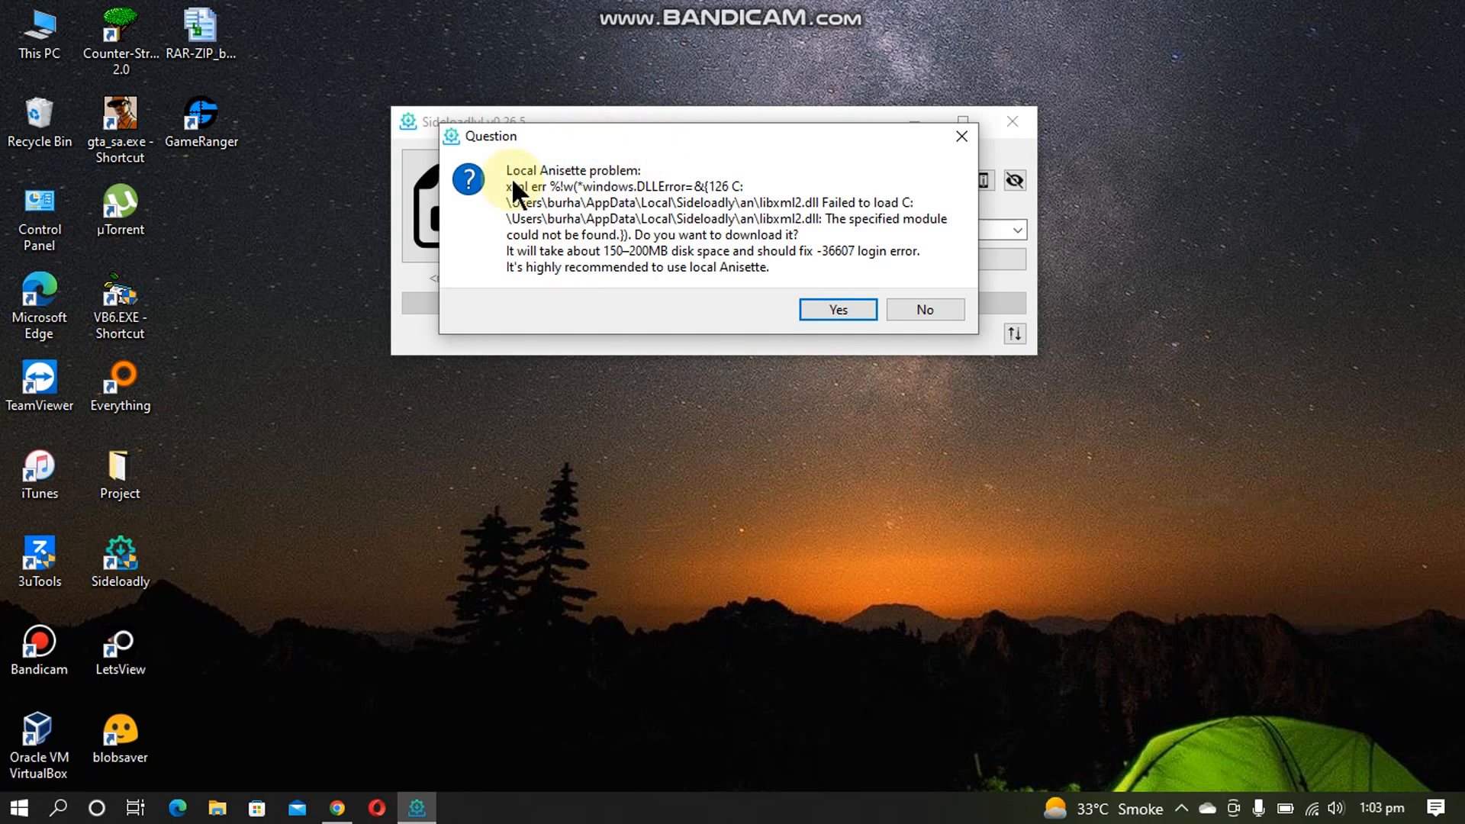
mouse_move(712, 455)
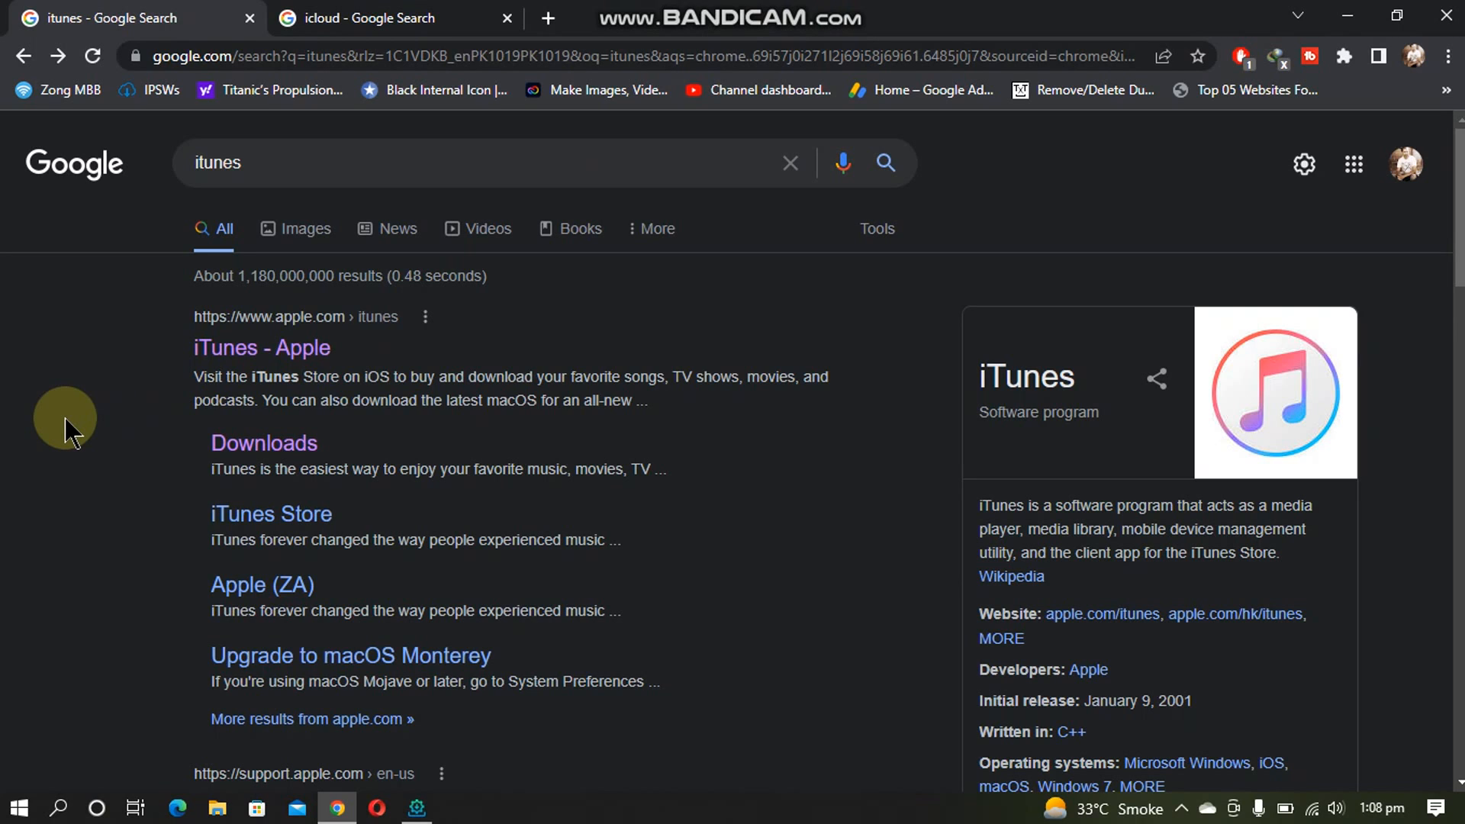
mouse_move(274, 267)
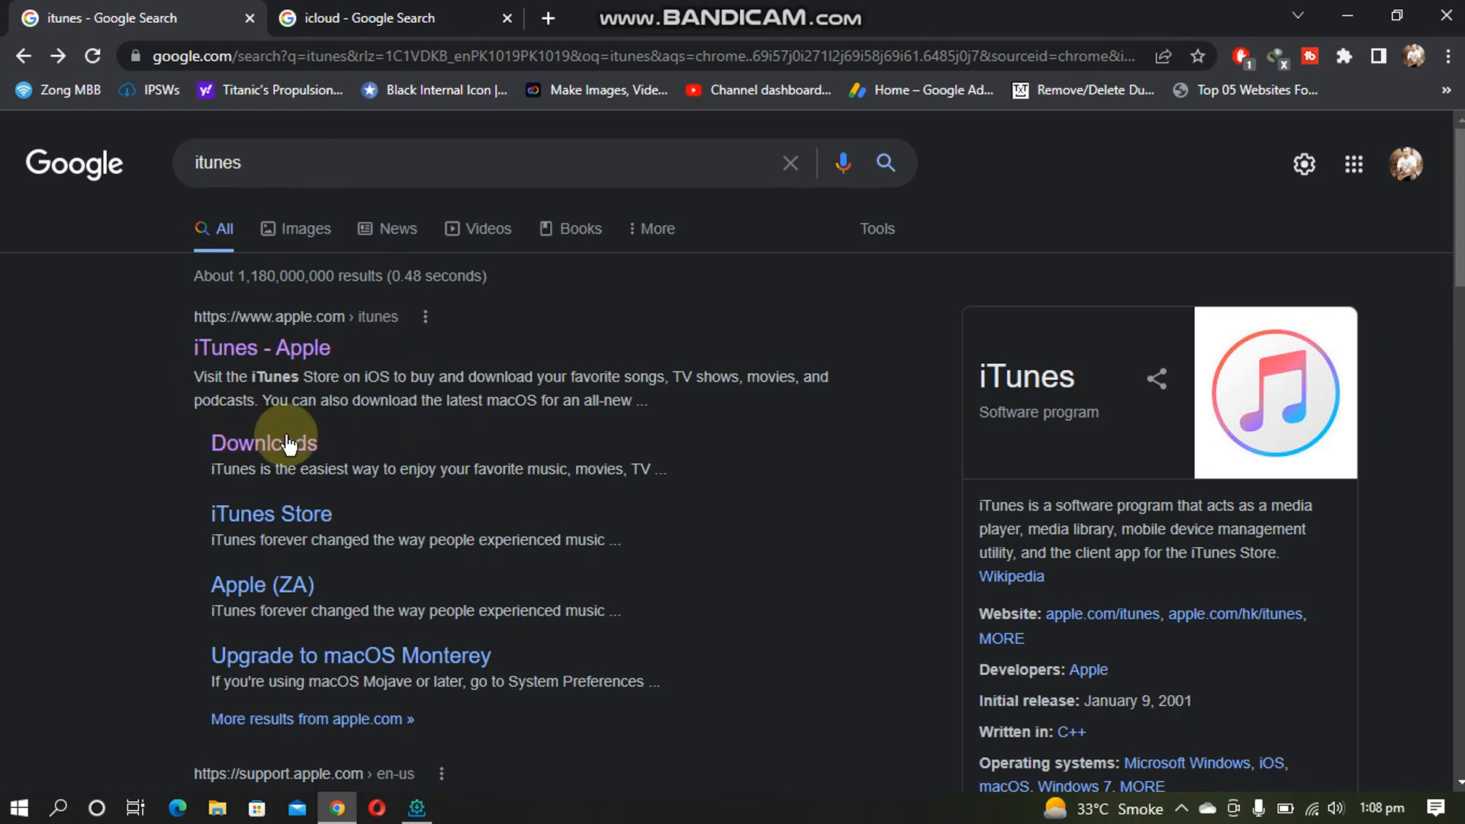
click(265, 443)
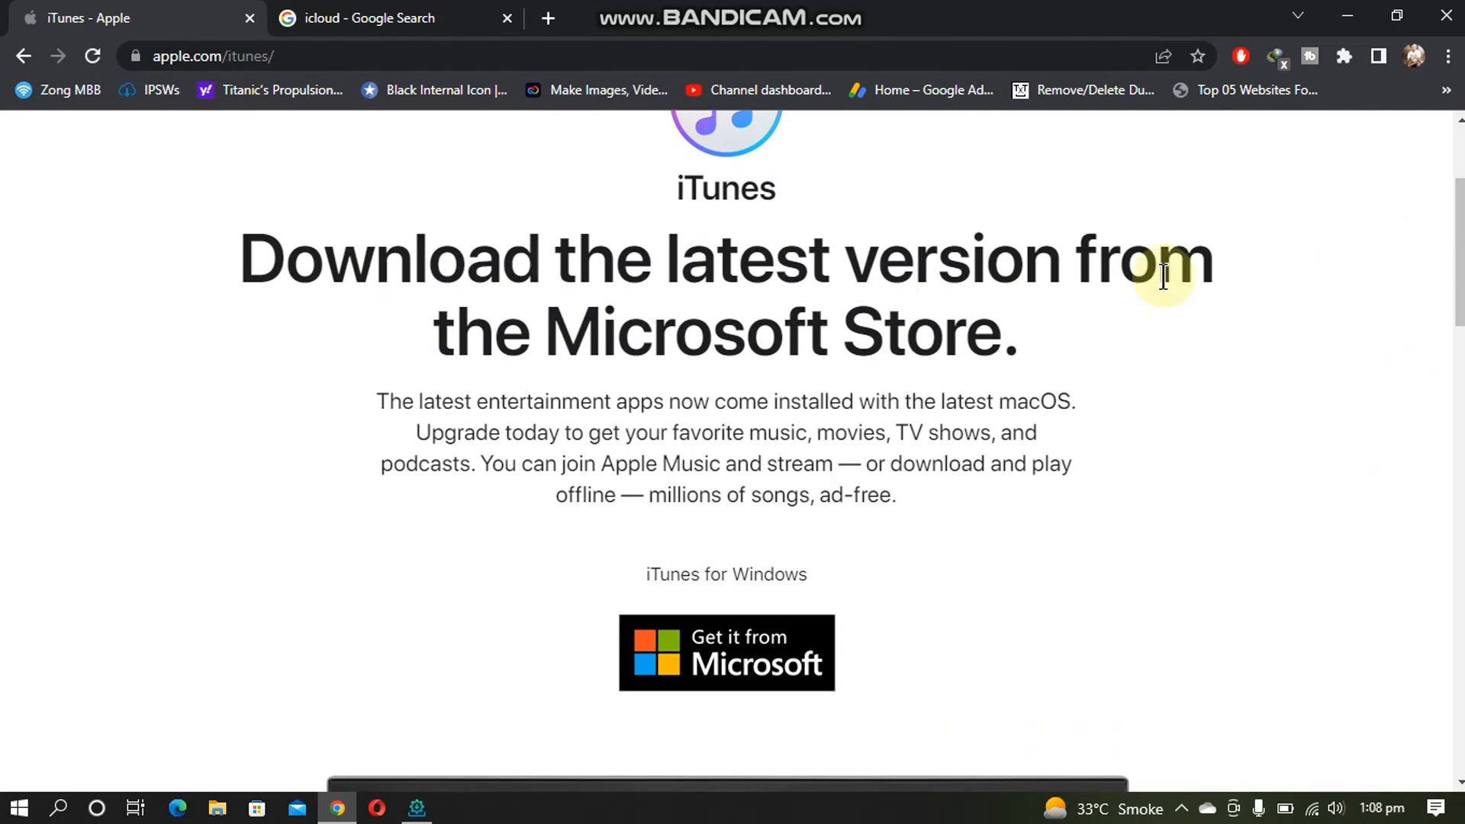
mouse_move(729, 285)
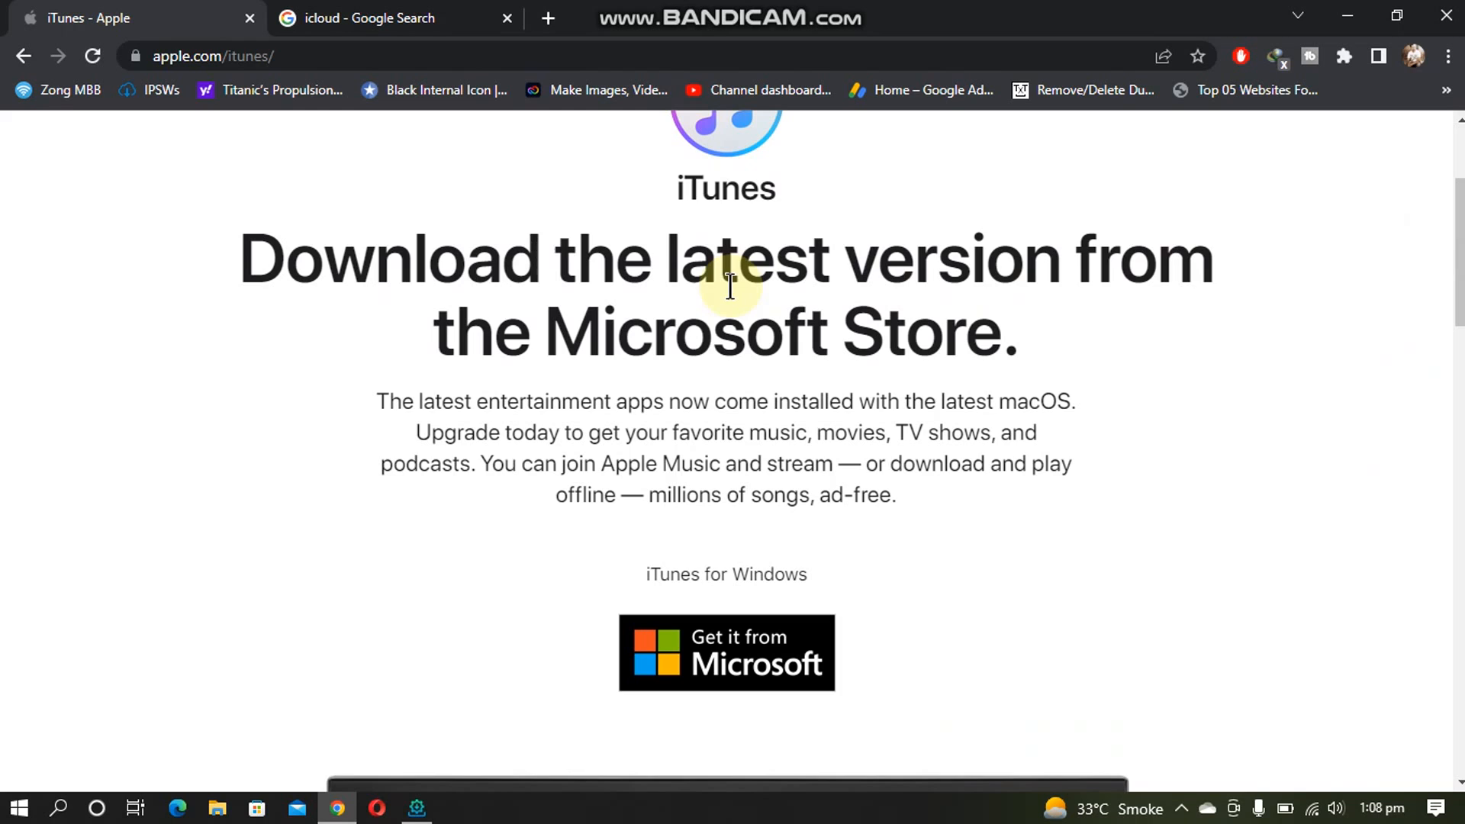
mouse_move(720, 322)
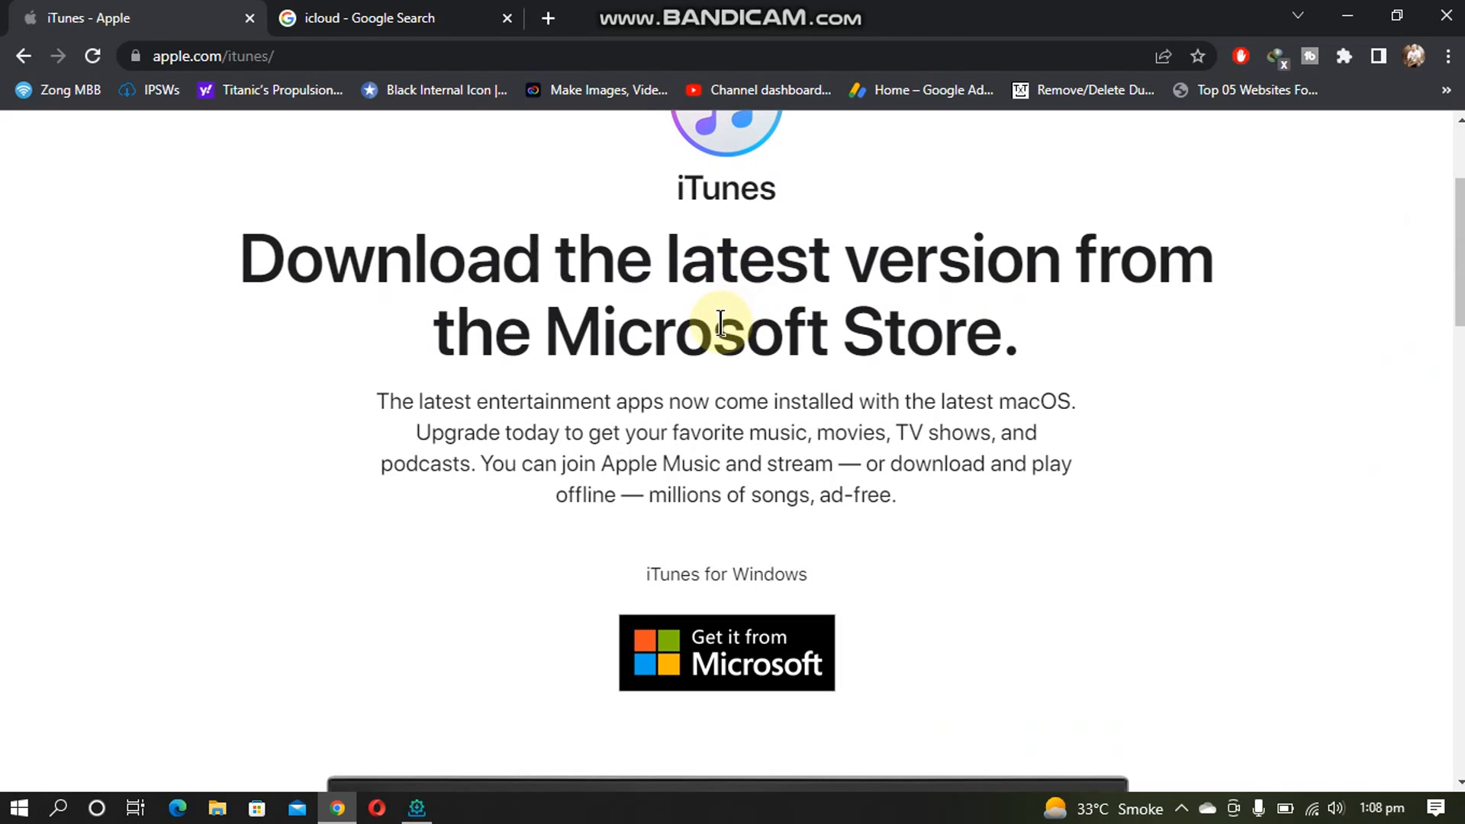
mouse_move(860, 337)
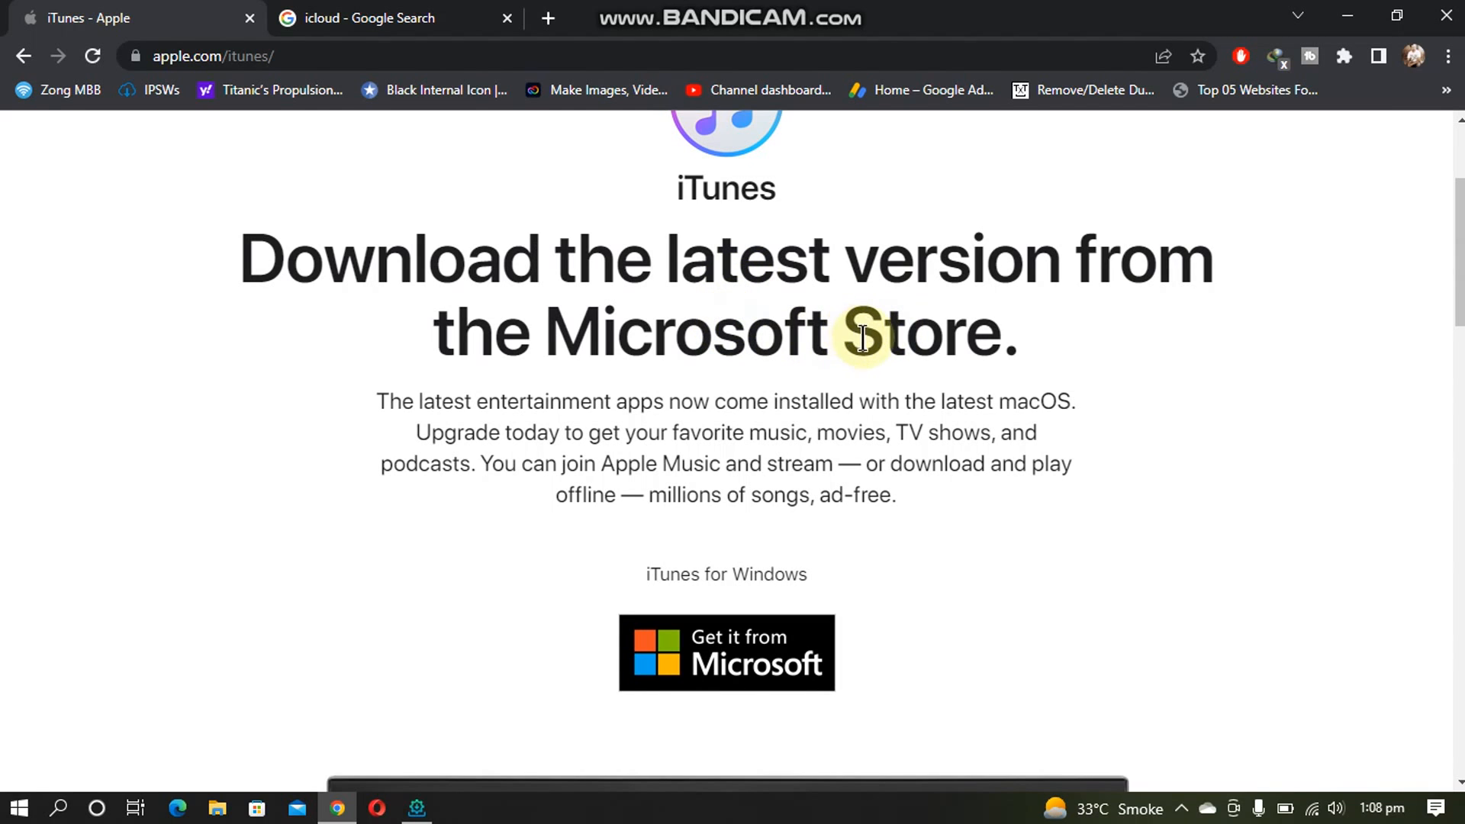
Step: Download the 'iTunes for Windows (64-bit)' installer from Apple's iTunes page
scroll(down, 3)
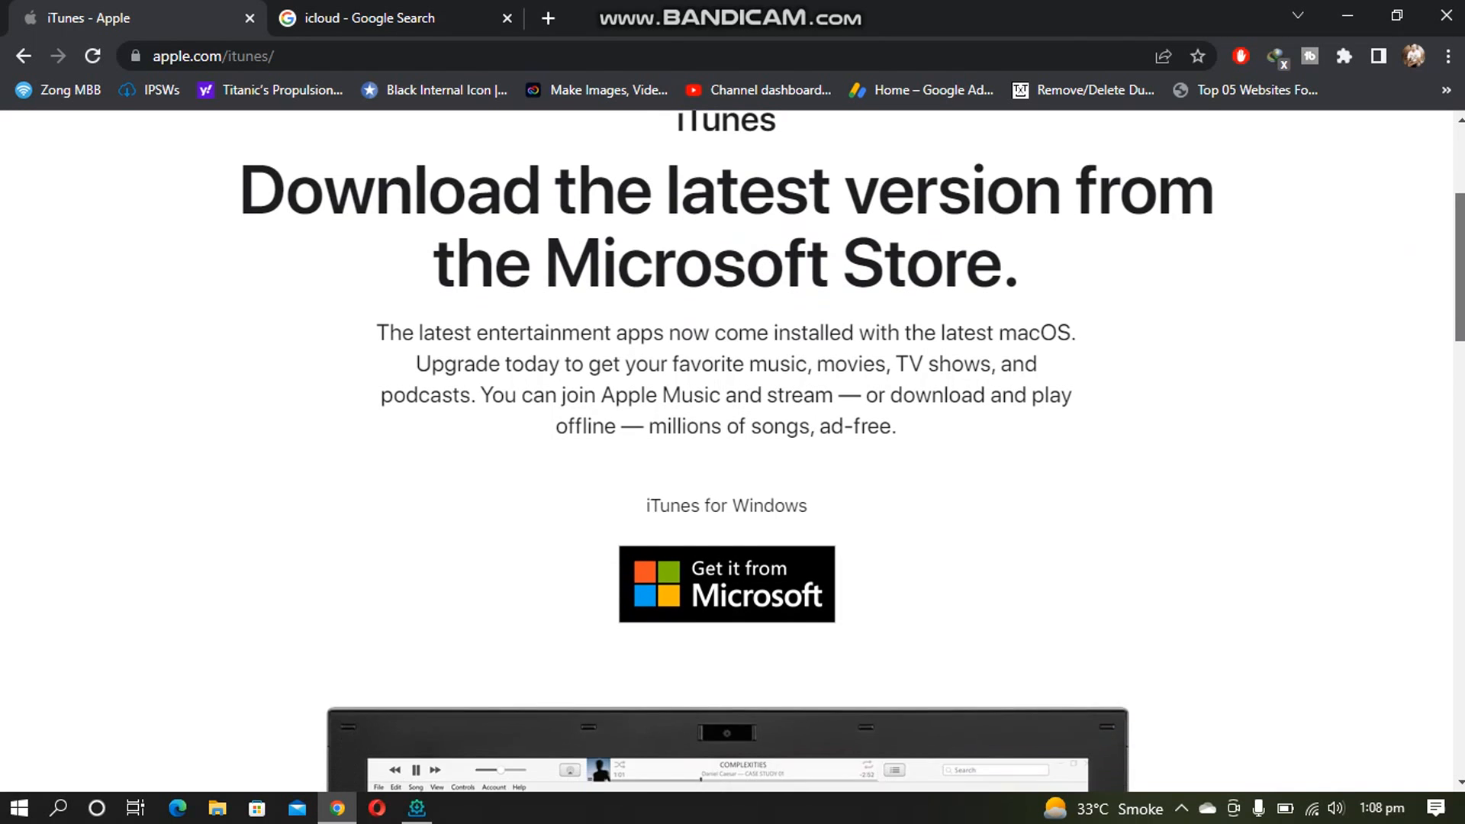
scroll(down, 3)
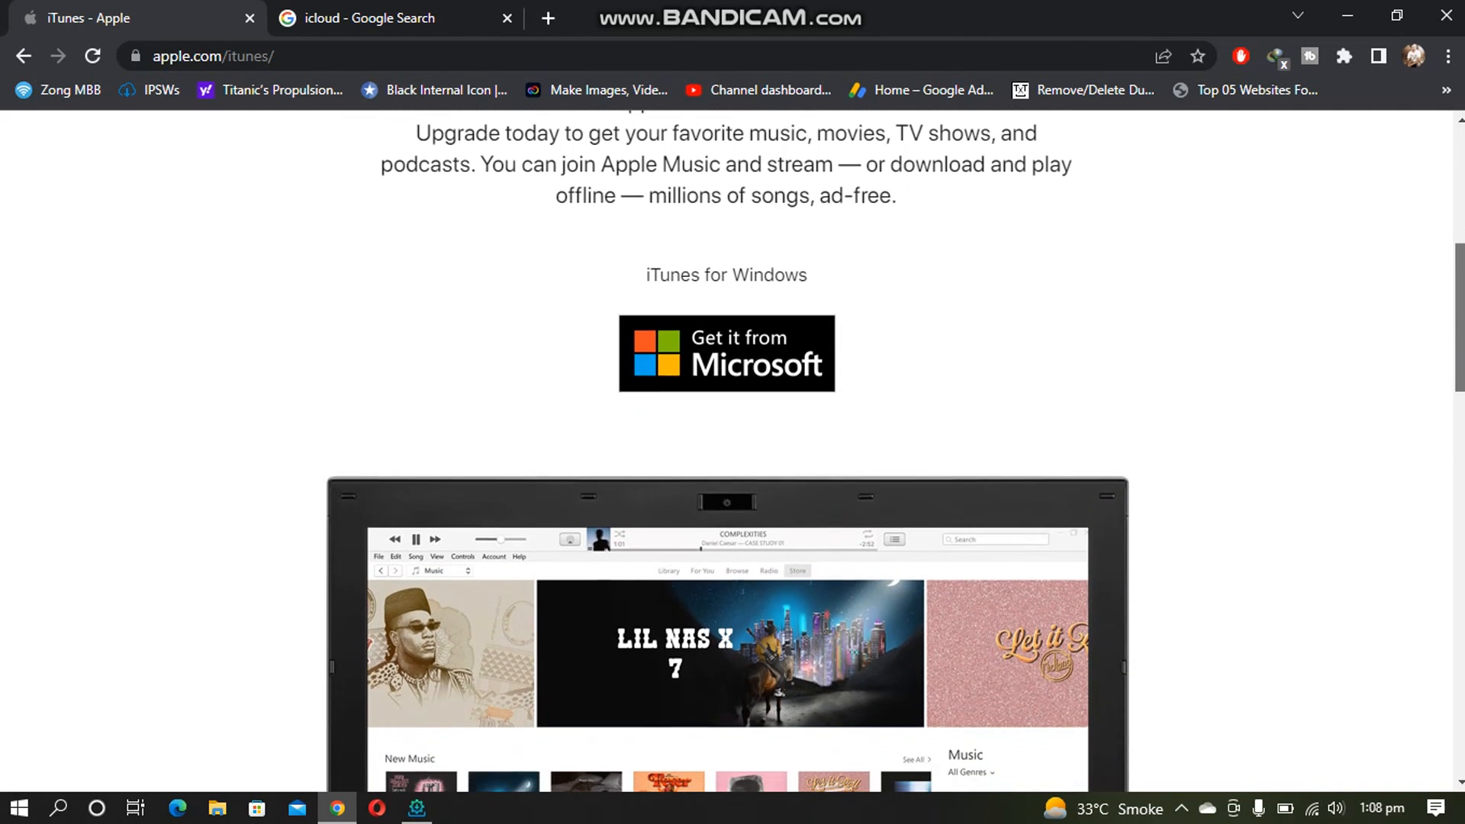
scroll(down, 3)
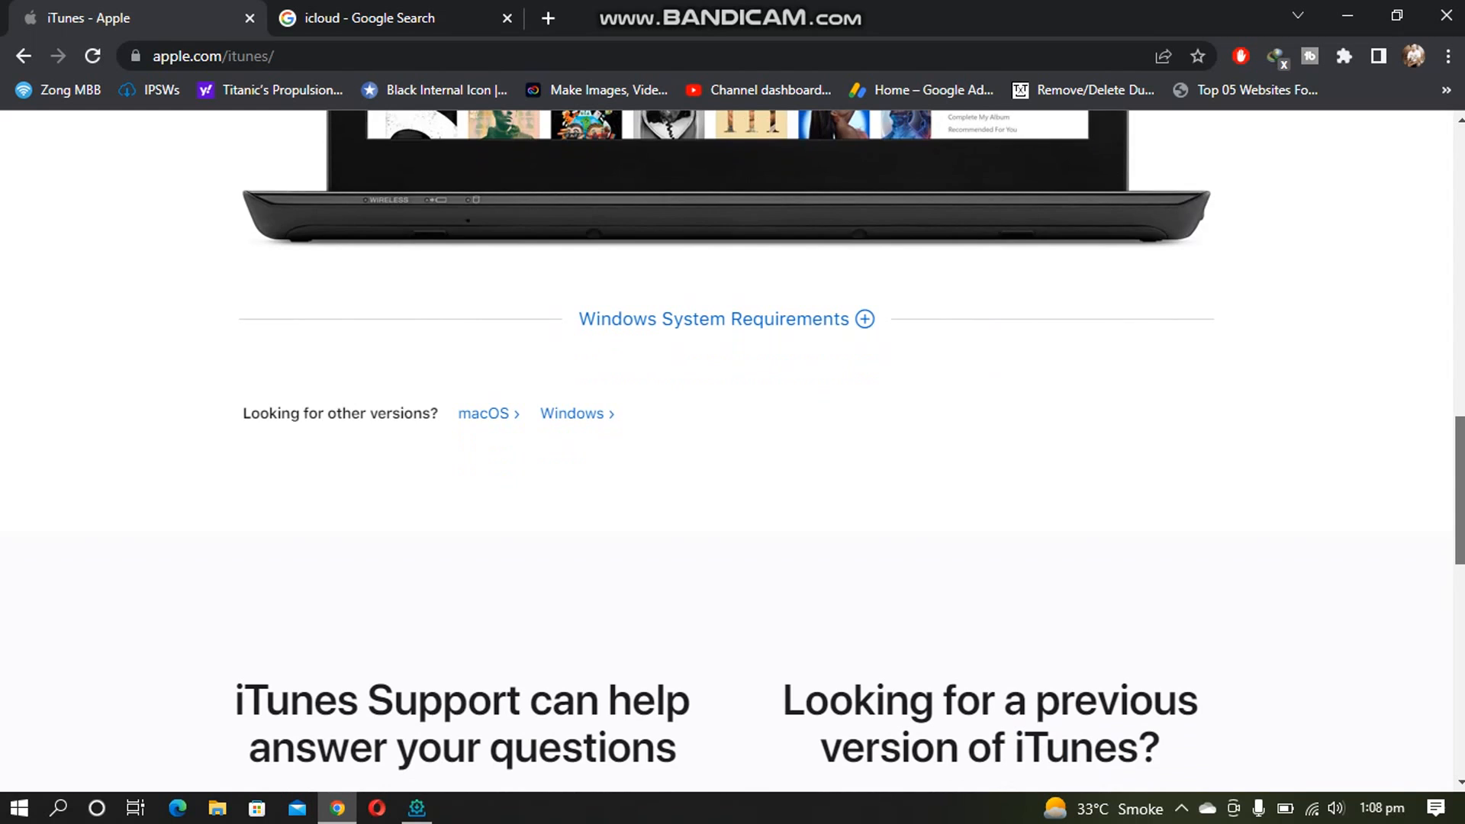
scroll(down, 3)
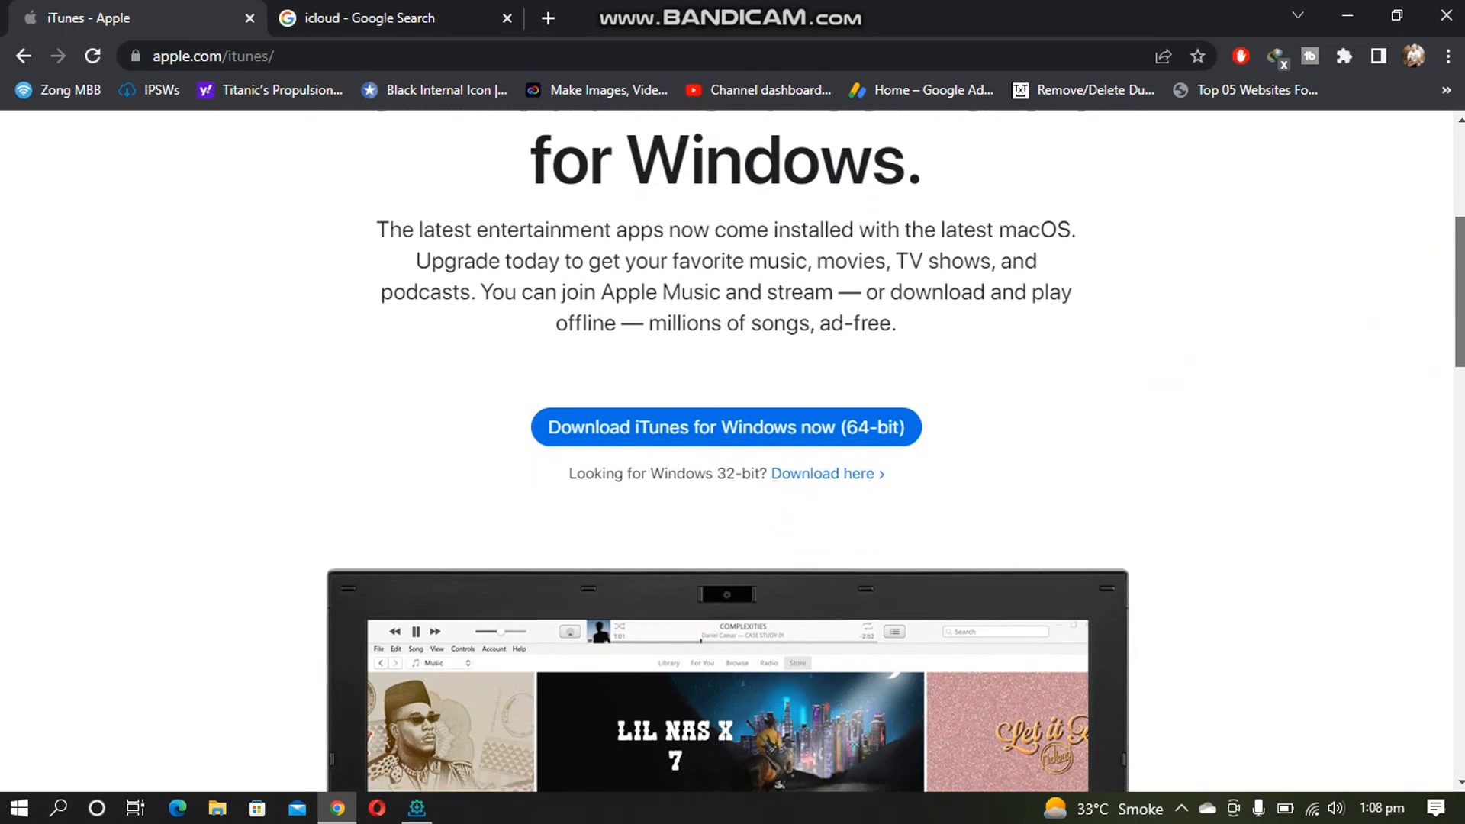
scroll(down, 3)
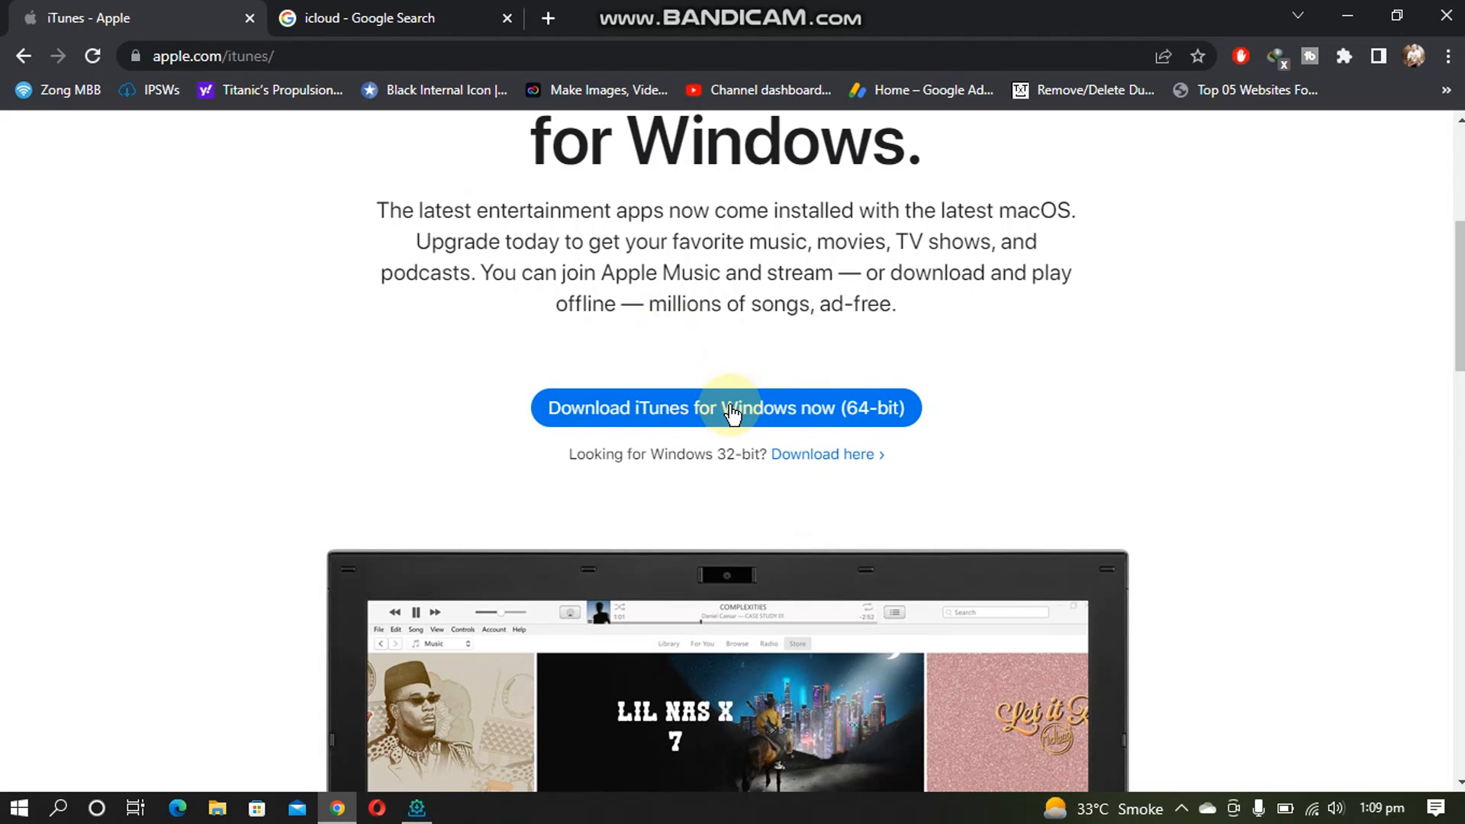
click(724, 408)
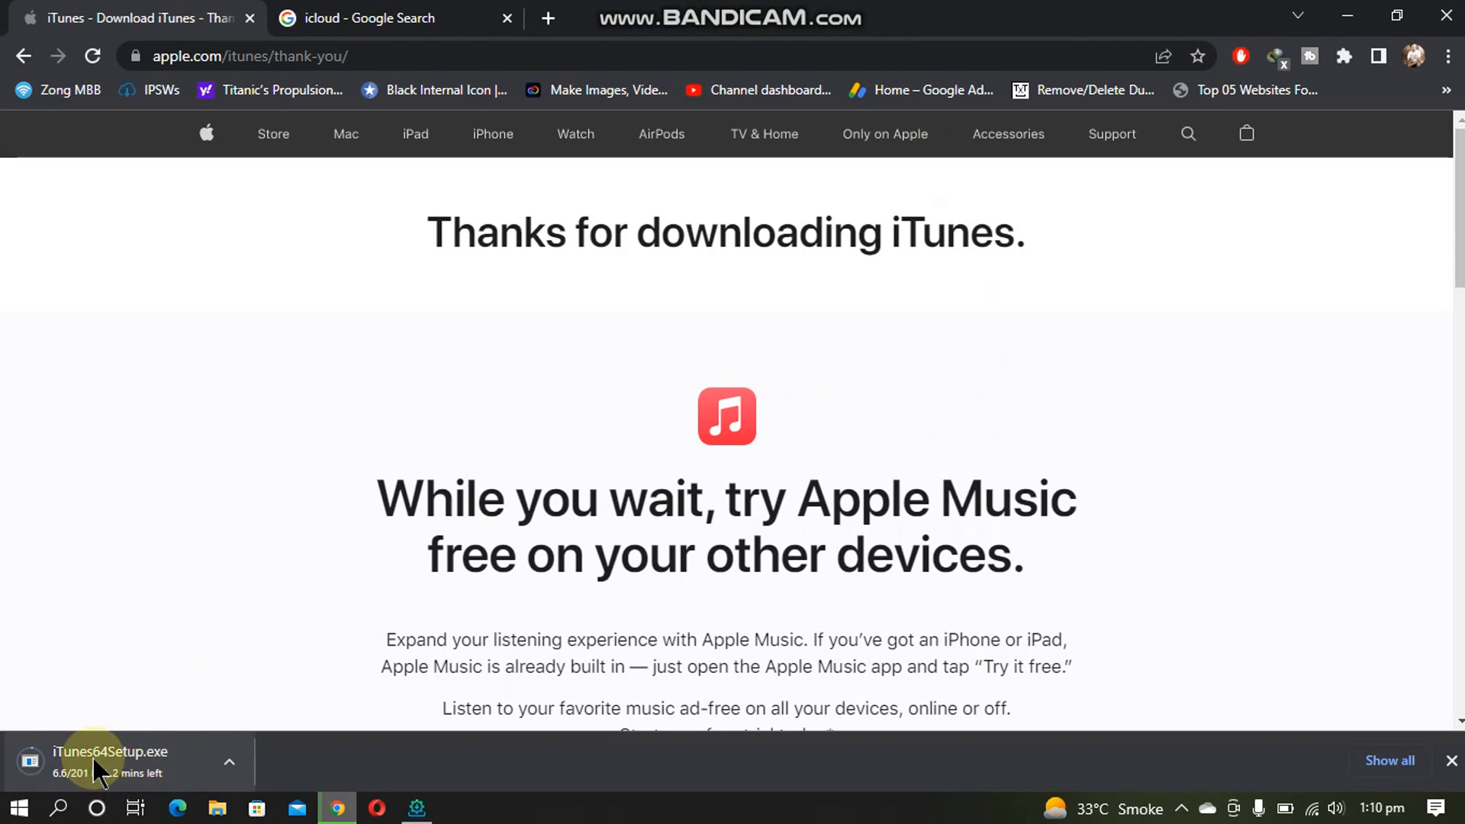
mouse_move(1092, 378)
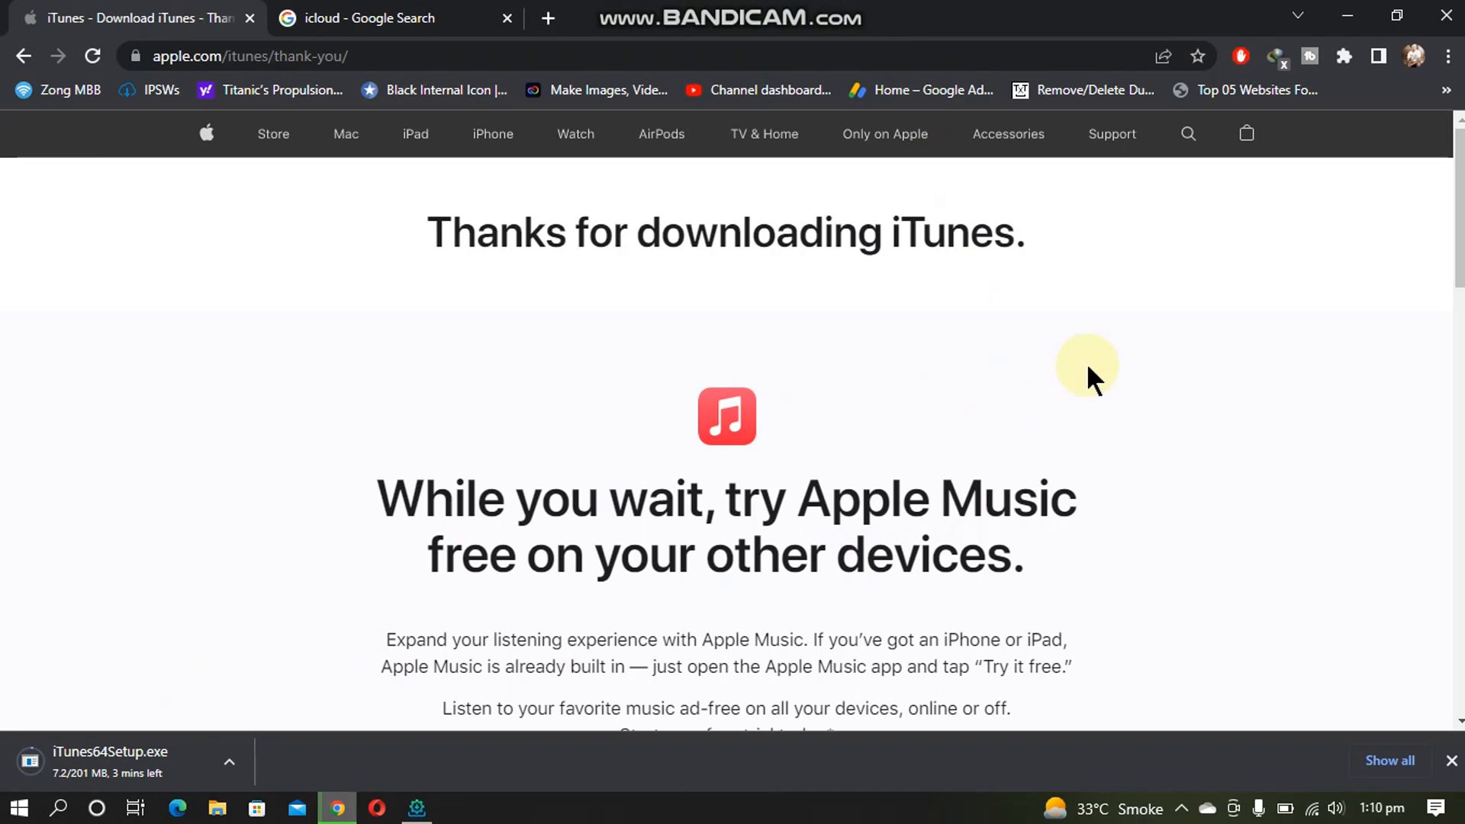
click(392, 18)
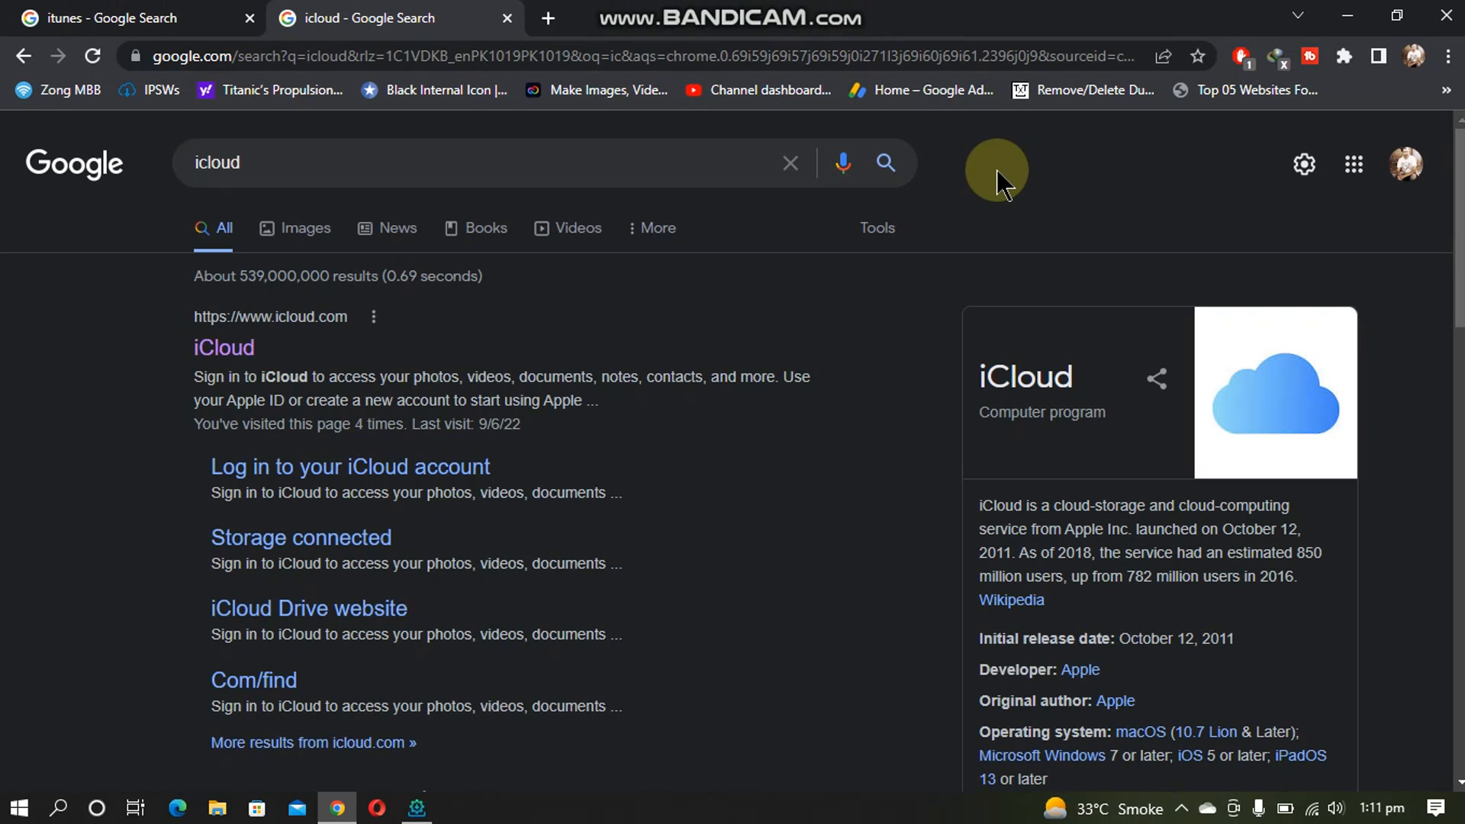
mouse_move(387, 395)
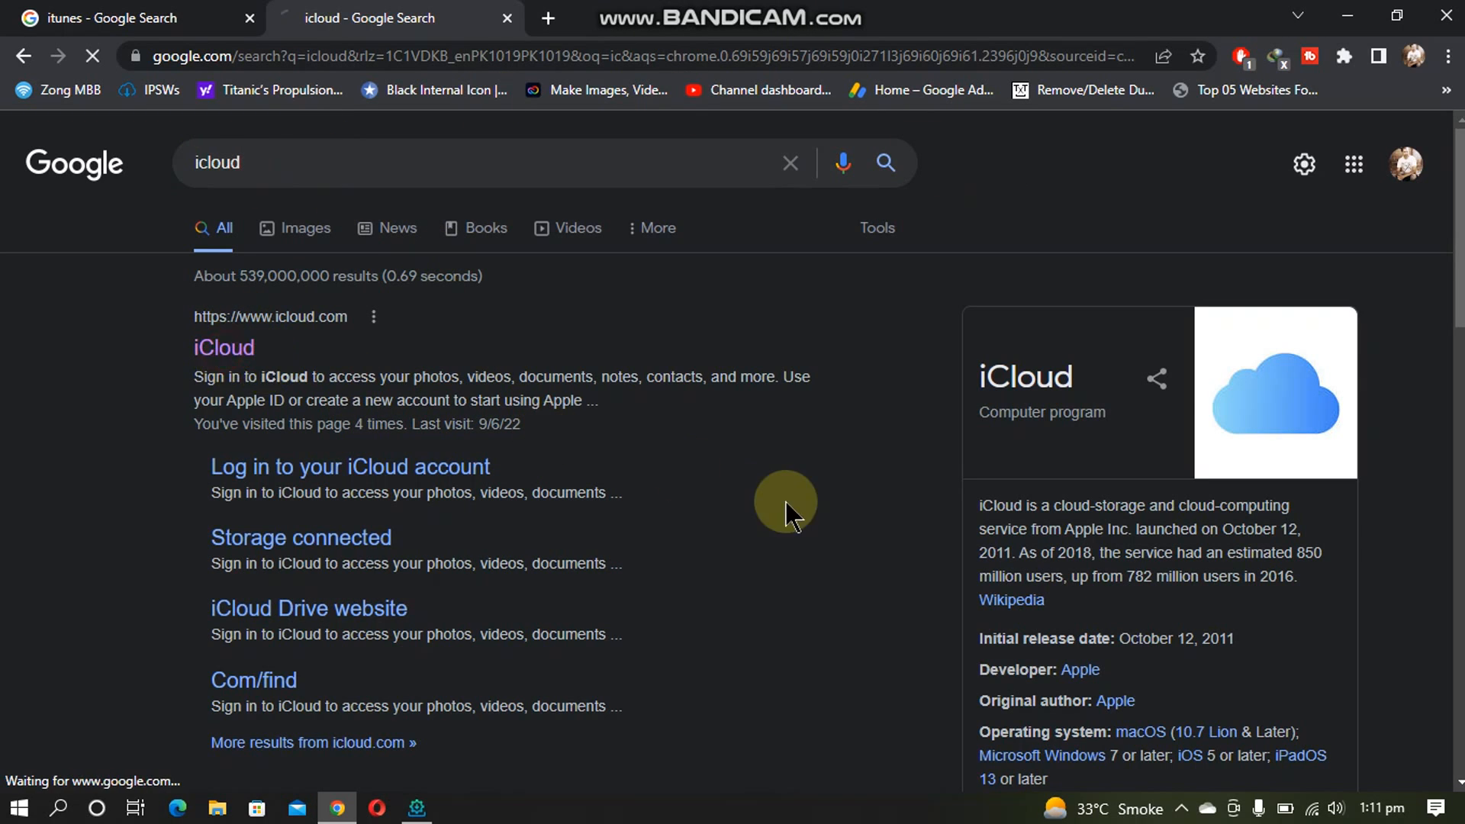
Step: Open icloud.com, which offers the iCloud for Windows download
click(223, 348)
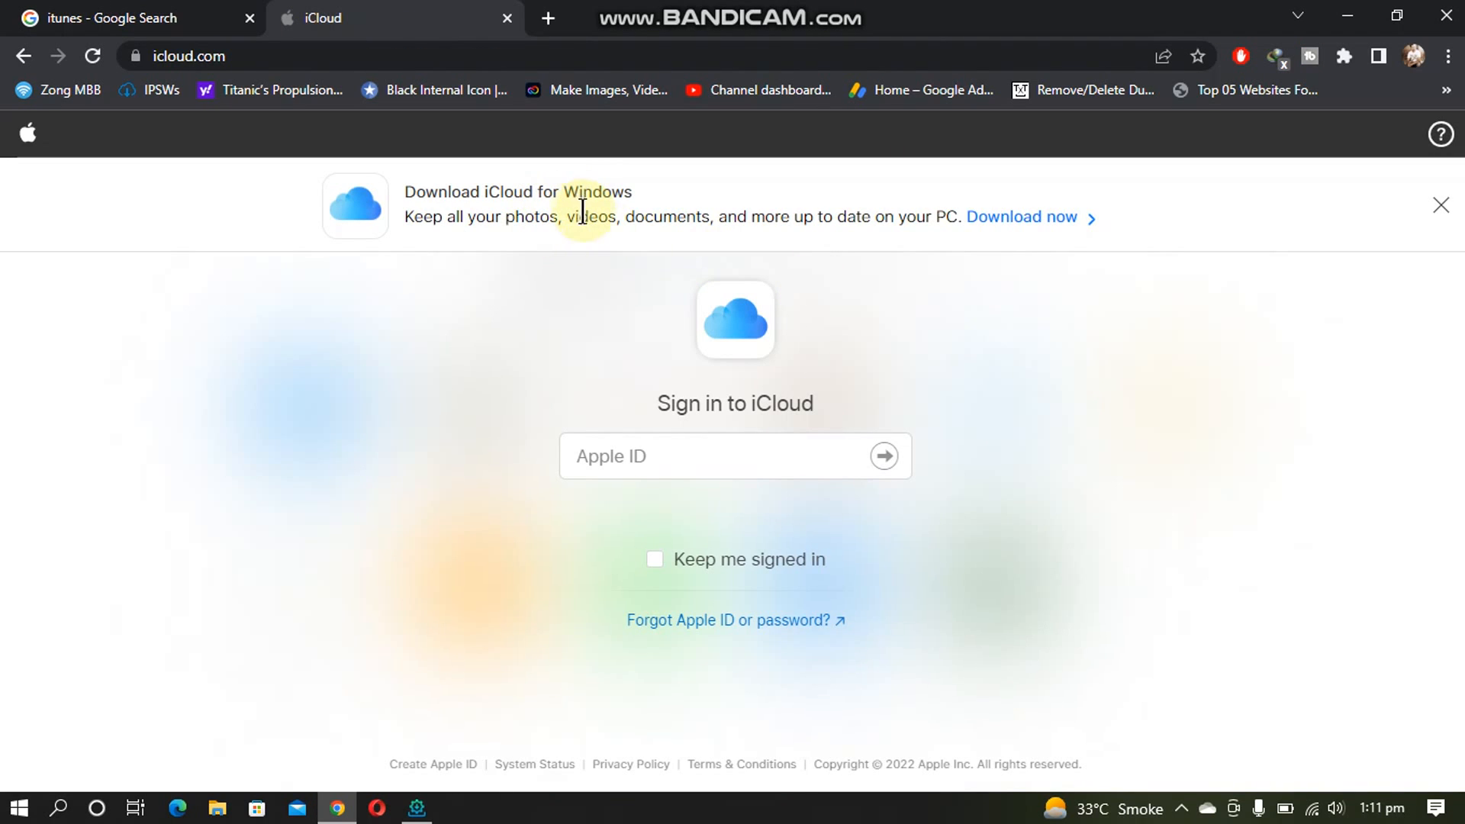
mouse_move(1021, 217)
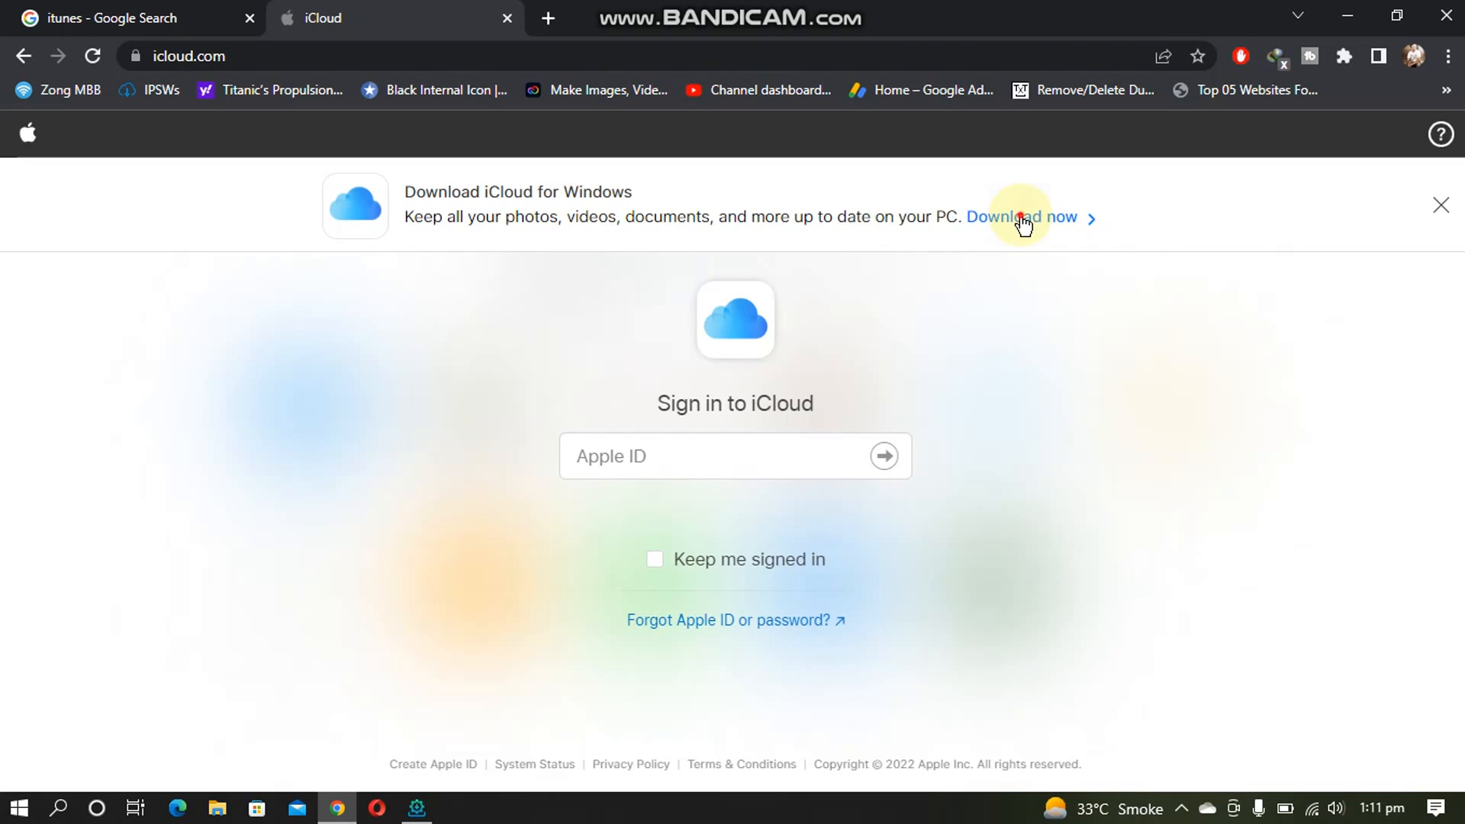
Step: Reach Apple's iCloud for Windows support guide and download iCloudSetup.exe
click(1019, 217)
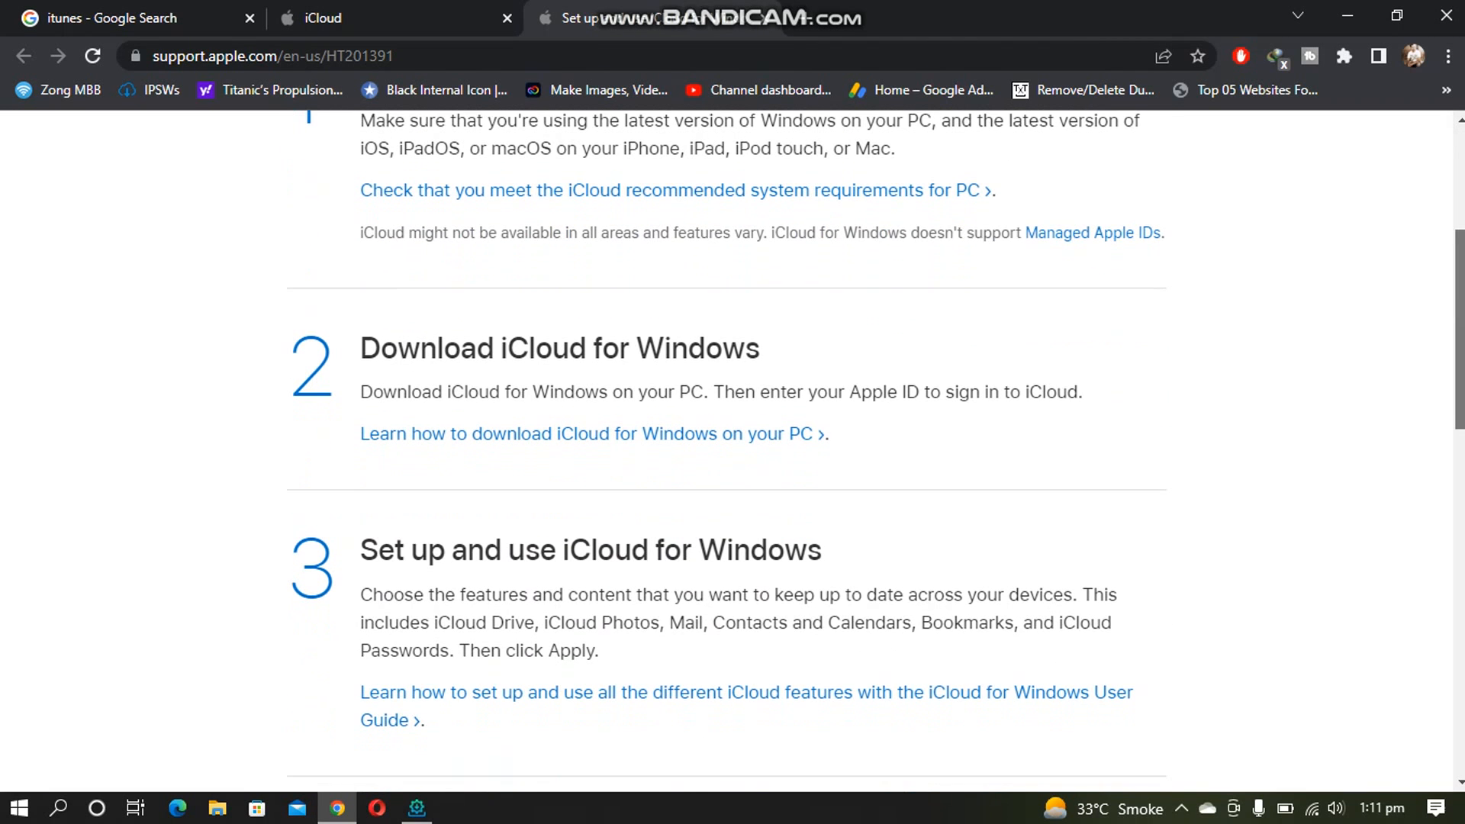
scroll(down, 3)
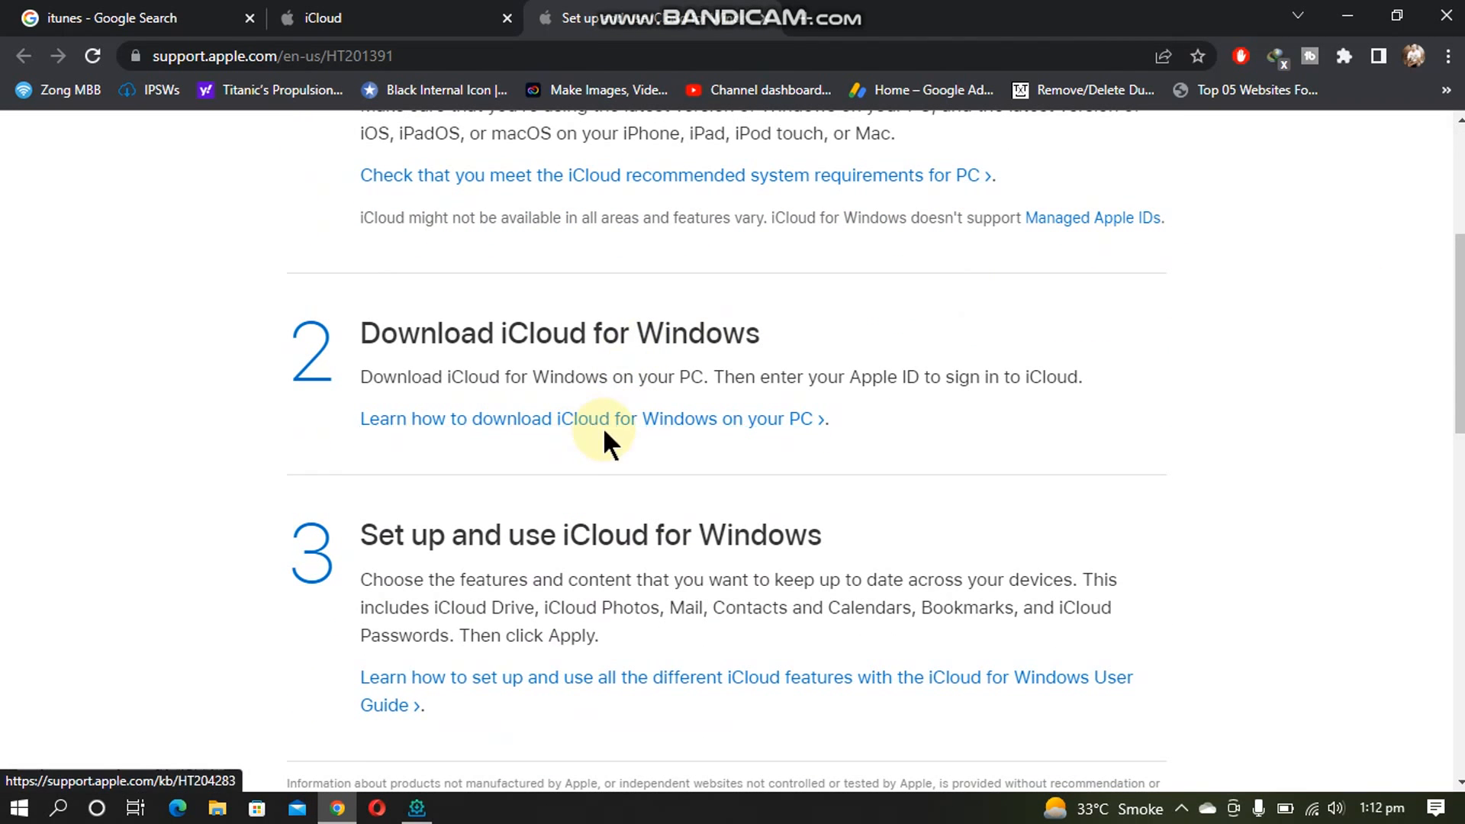
click(590, 419)
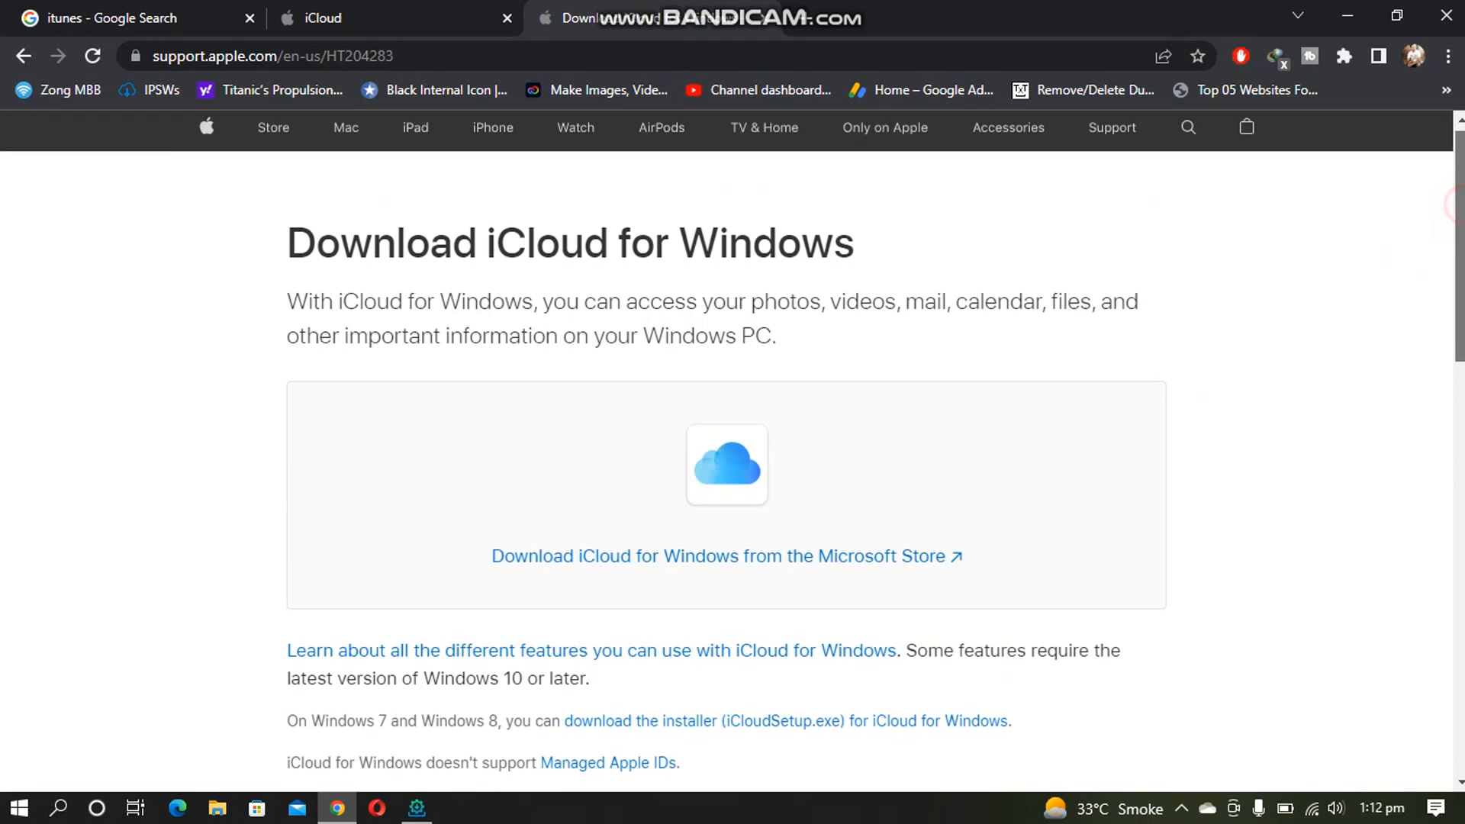
scroll(down, 3)
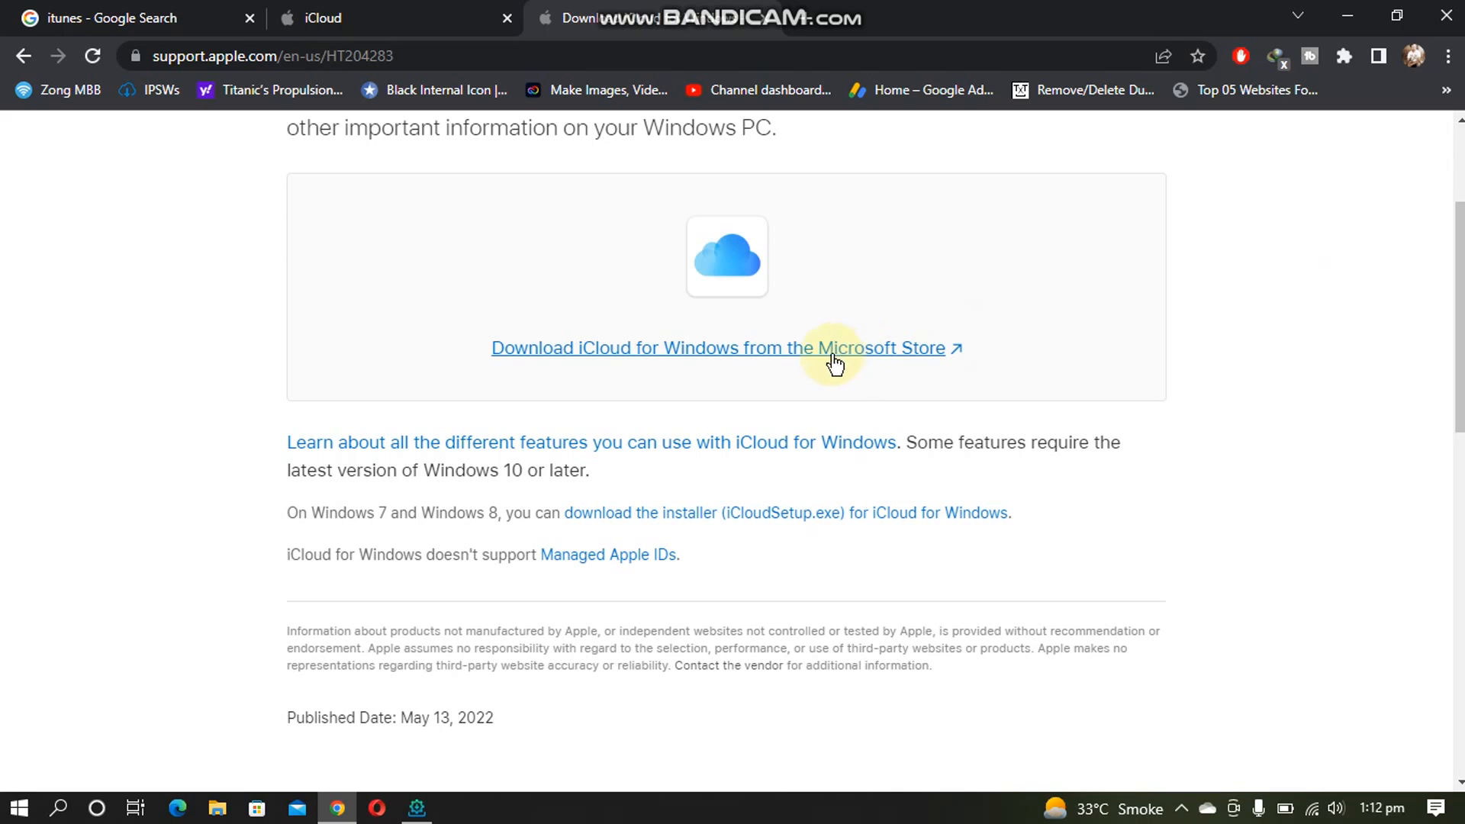
mouse_move(818, 354)
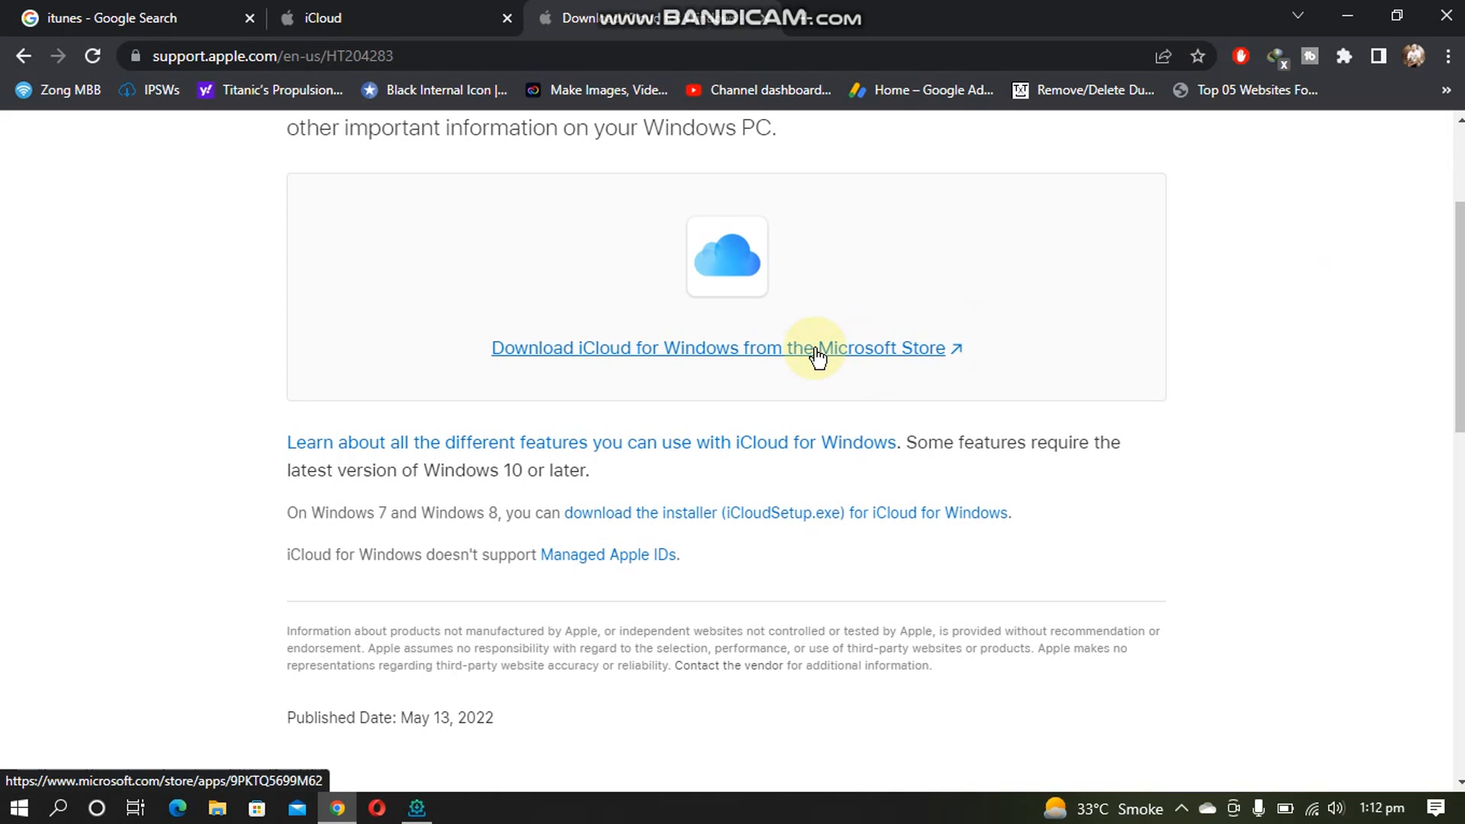
mouse_move(766, 542)
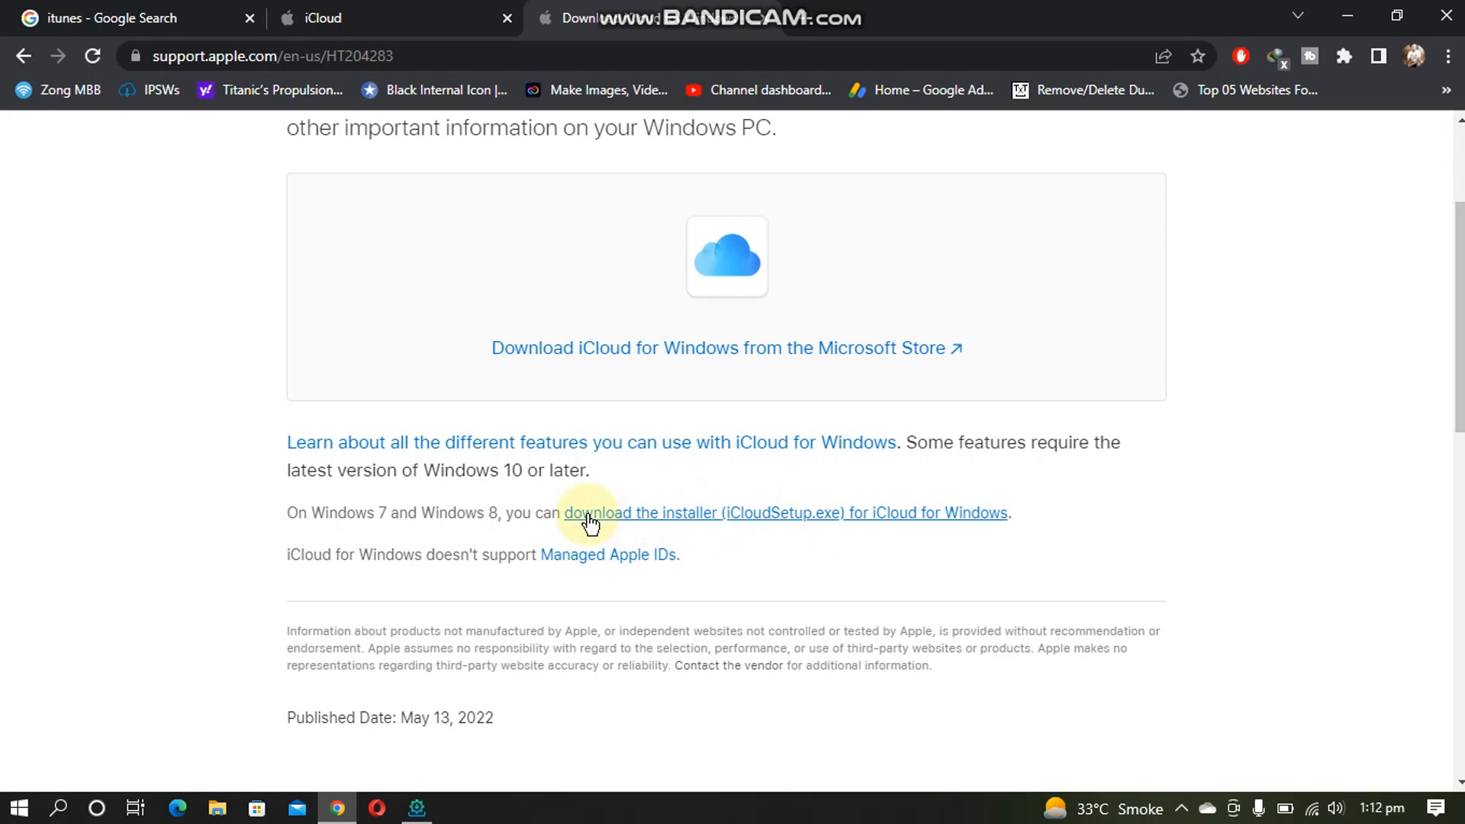
click(590, 513)
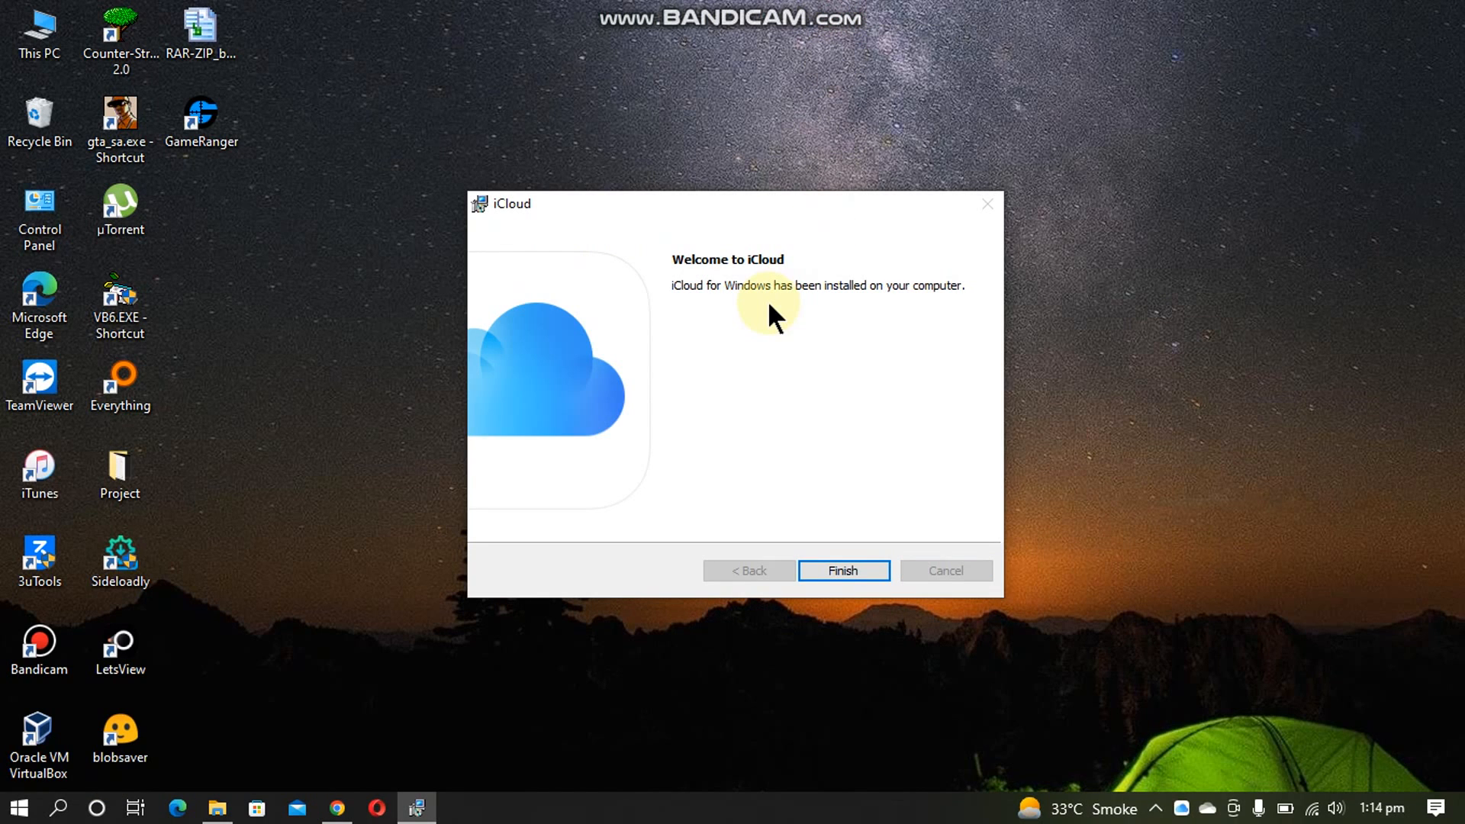
Step: Finish the iCloud setup wizard and accept the restart prompt
click(842, 570)
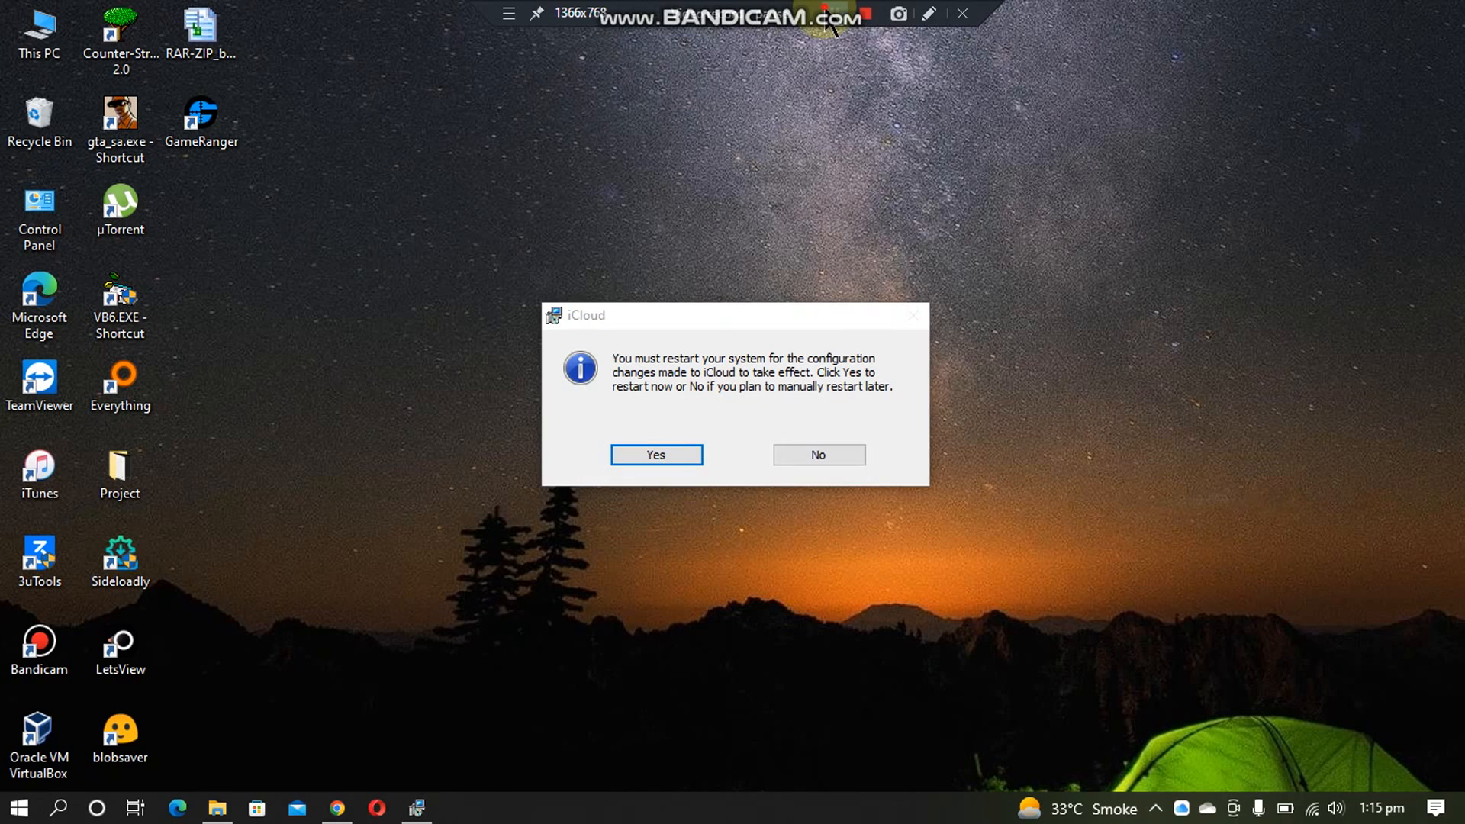
click(816, 455)
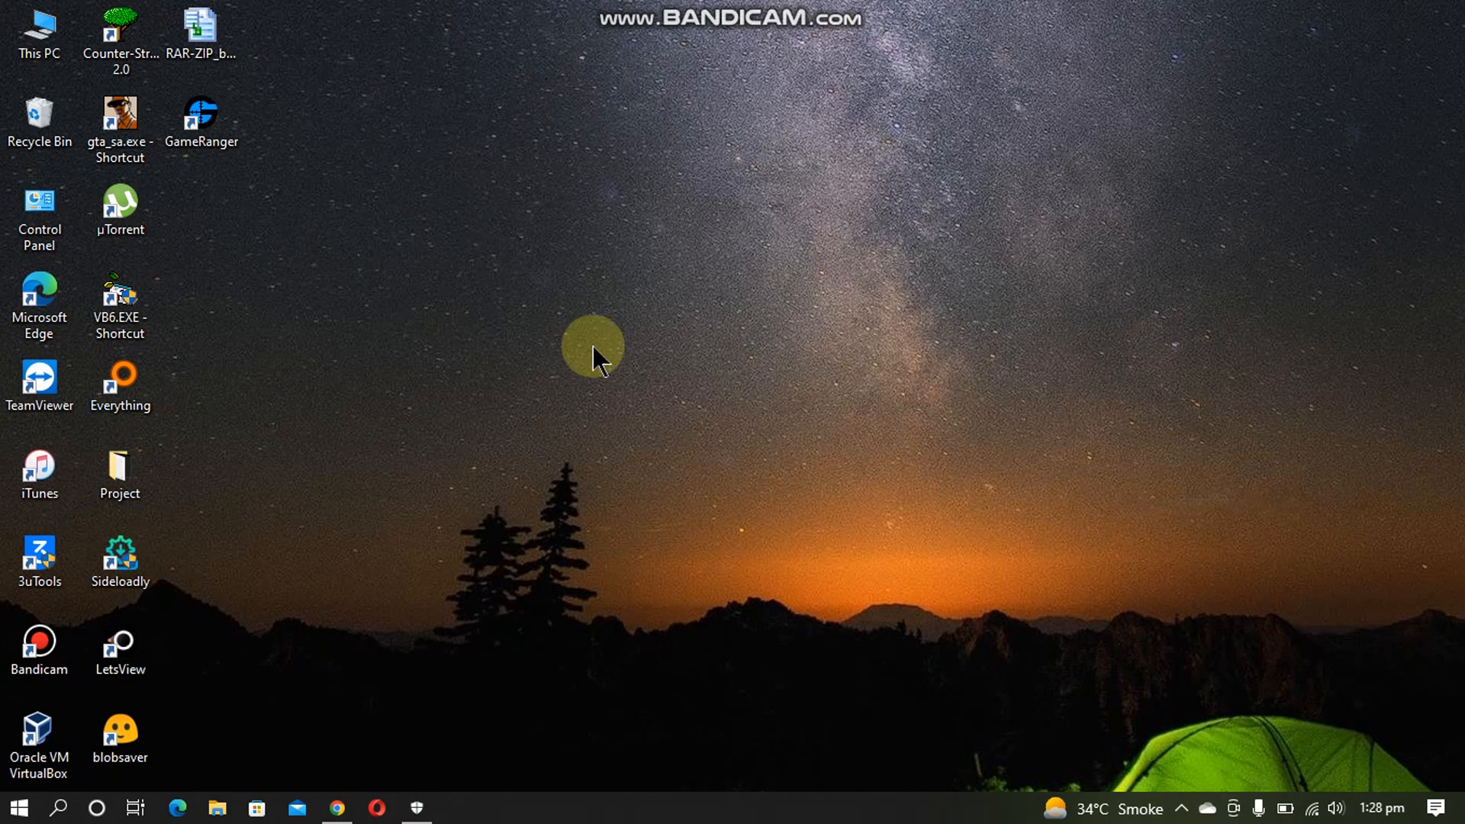
mouse_move(392, 440)
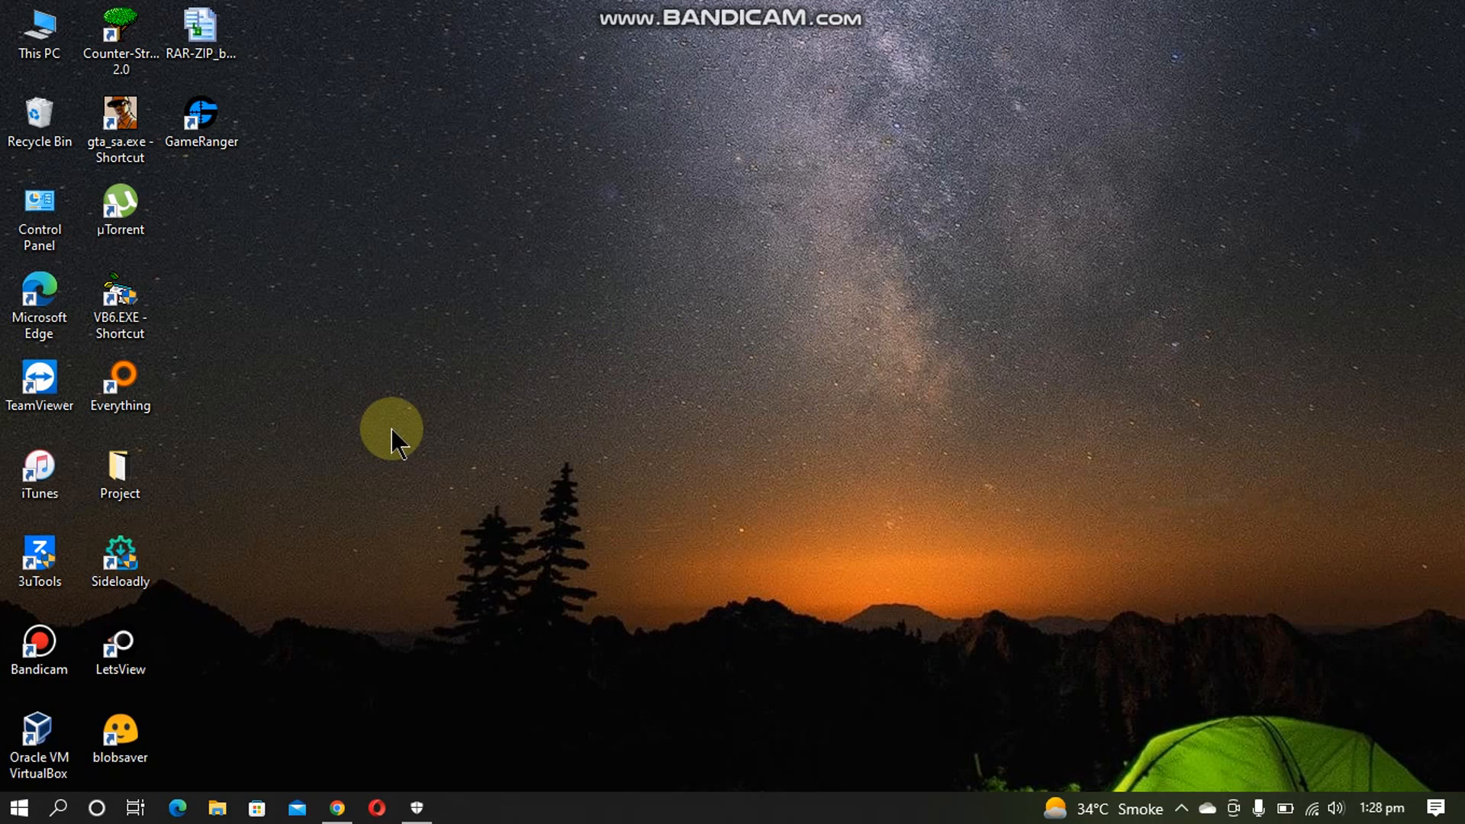
Step: Start Sideloadly from its desktop shortcut
double_click(120, 560)
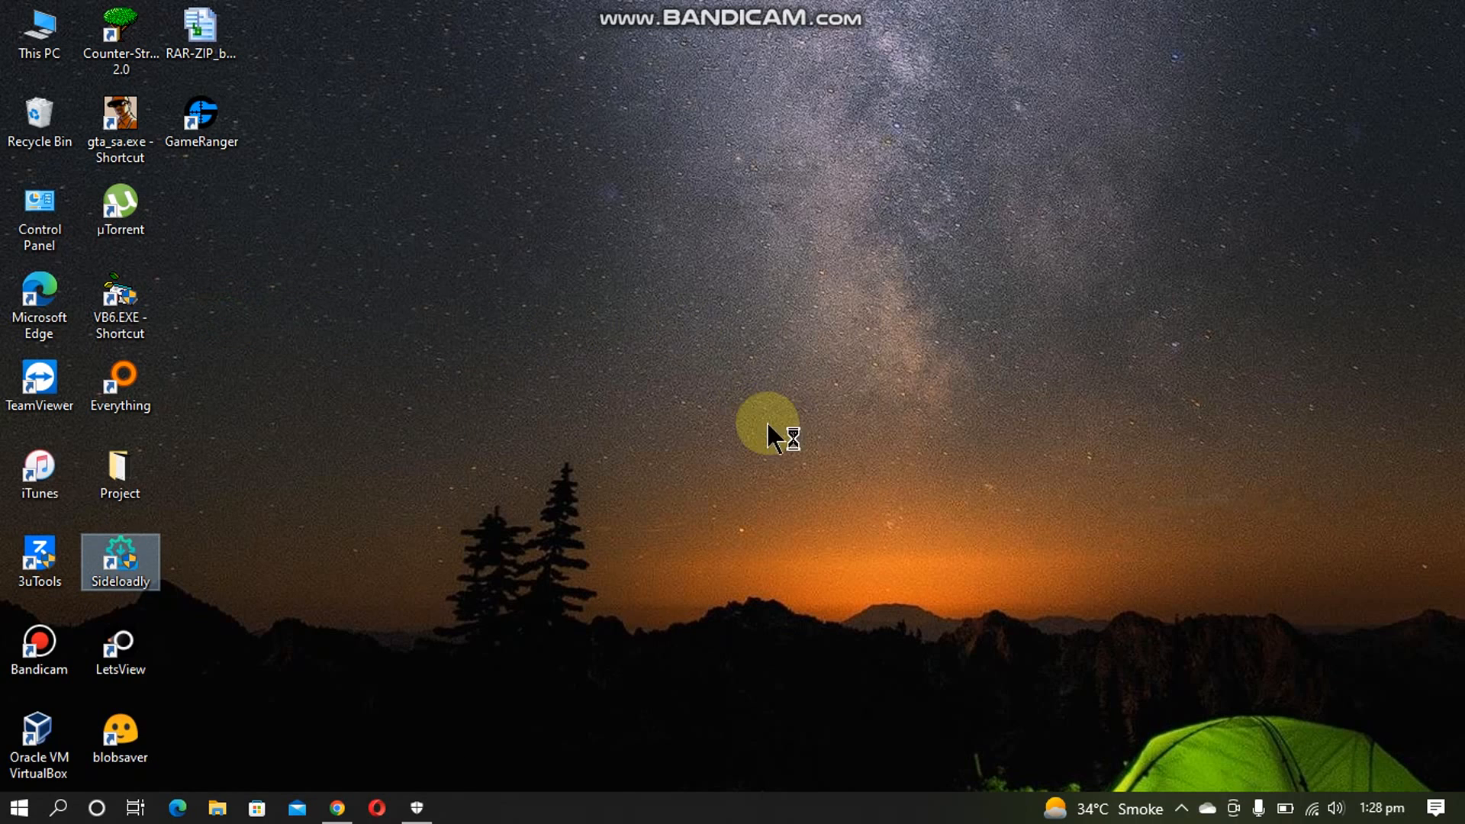
double_click(120, 561)
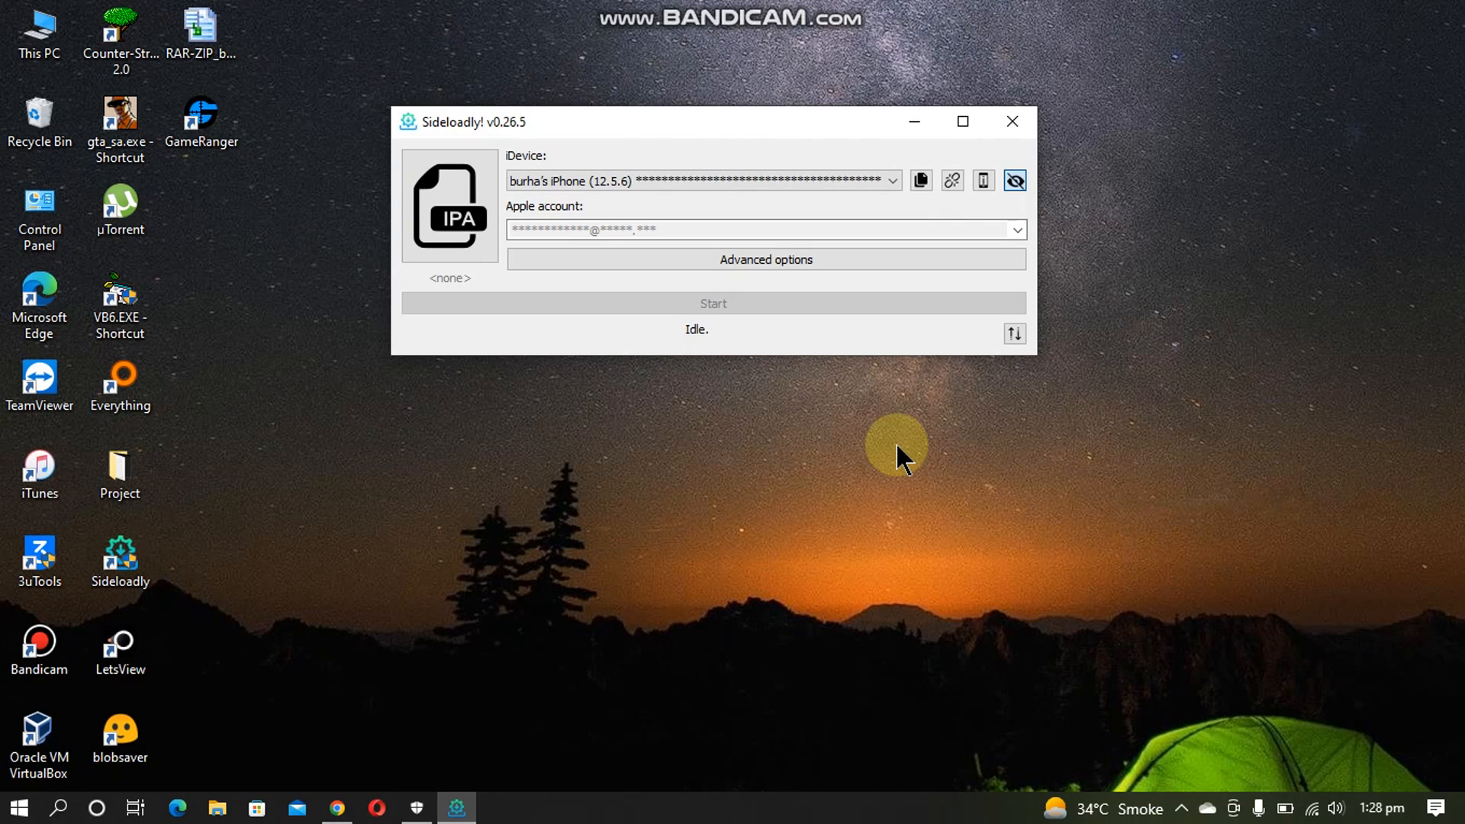
mouse_move(807, 308)
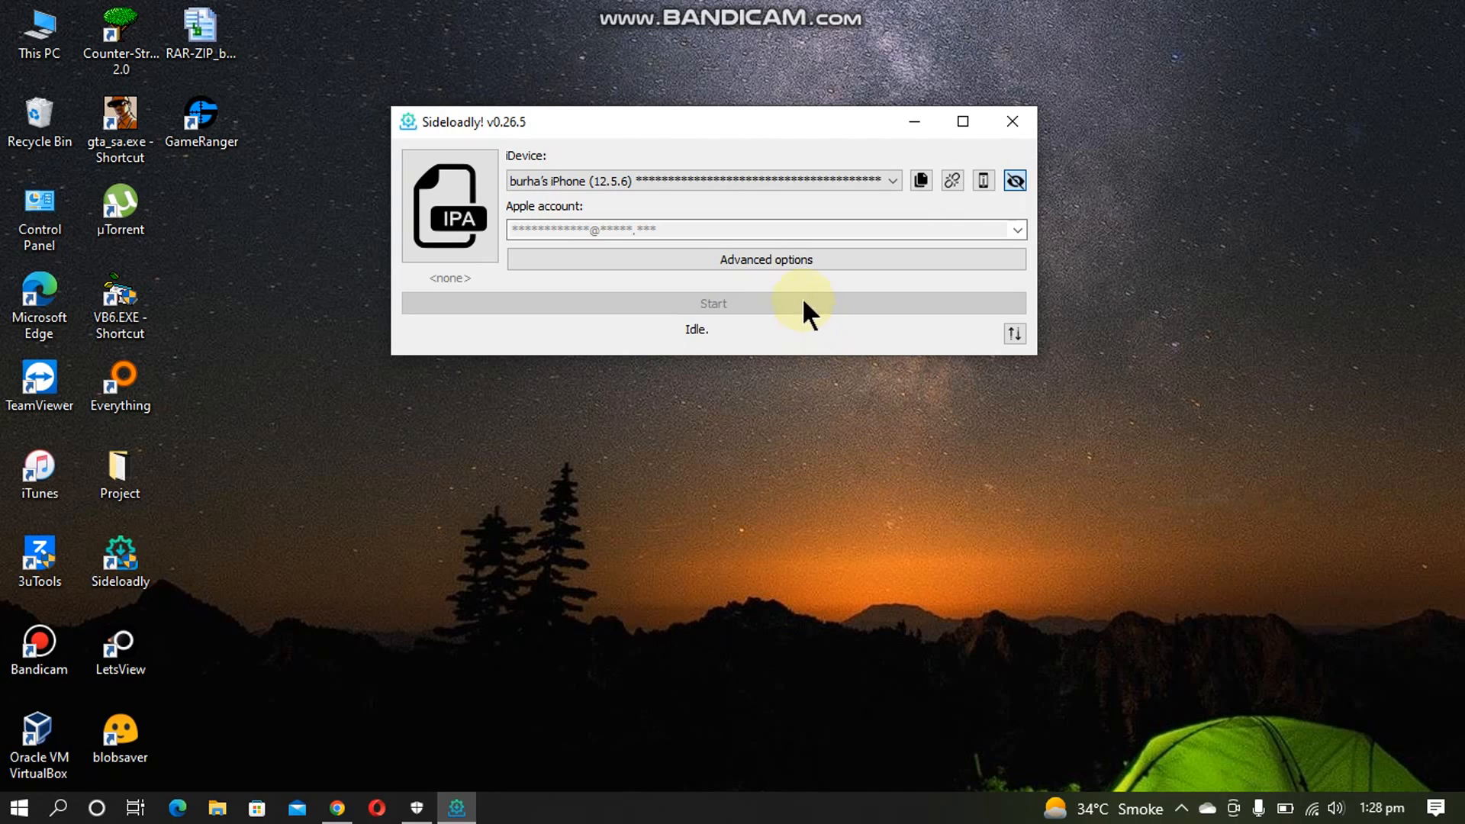
click(765, 259)
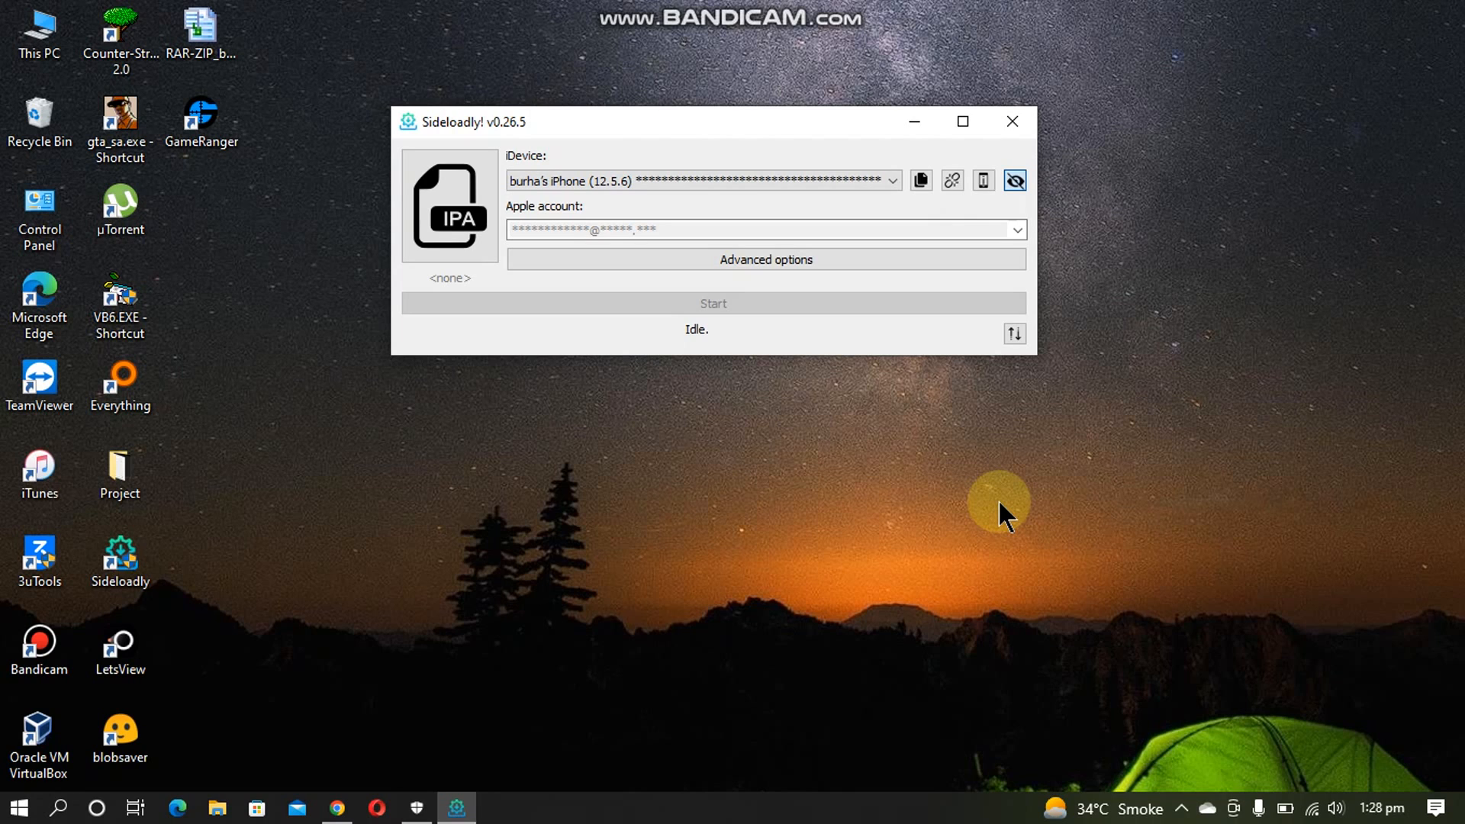
click(696, 180)
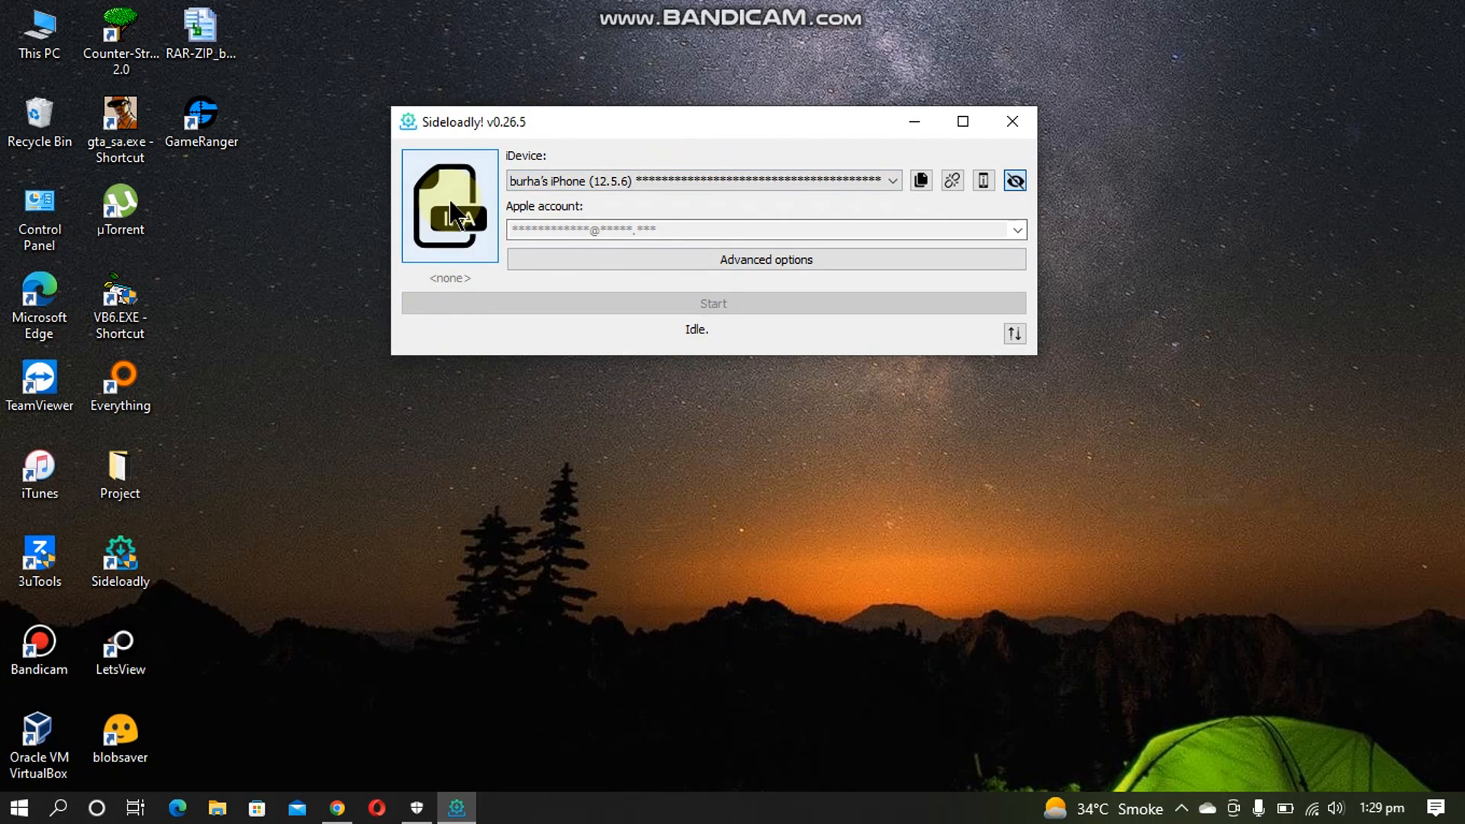
Step: Sideload 1.6.4-12.2-12.5.ipa to the iPhone and show the install log
click(450, 205)
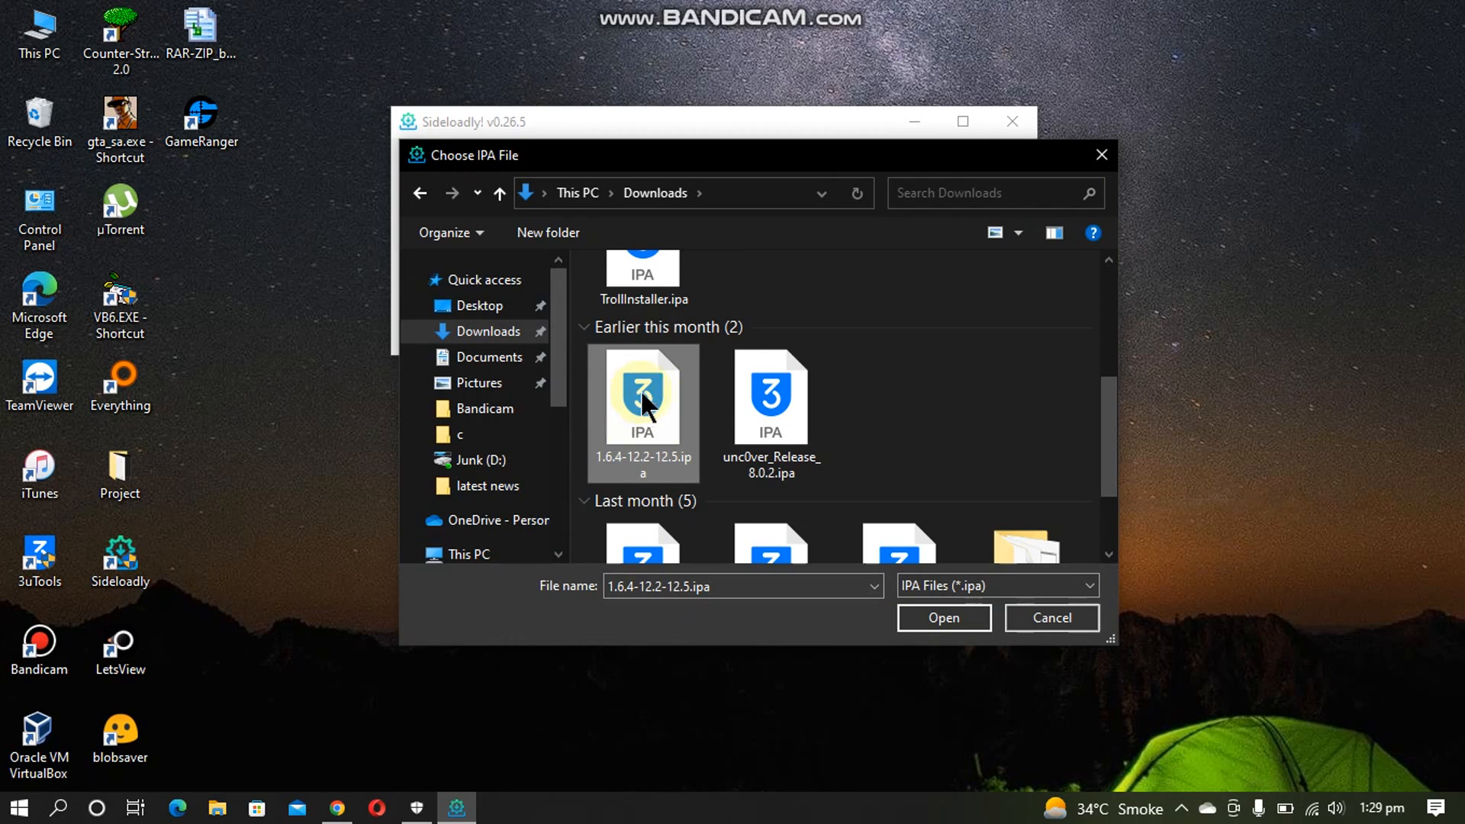
click(943, 618)
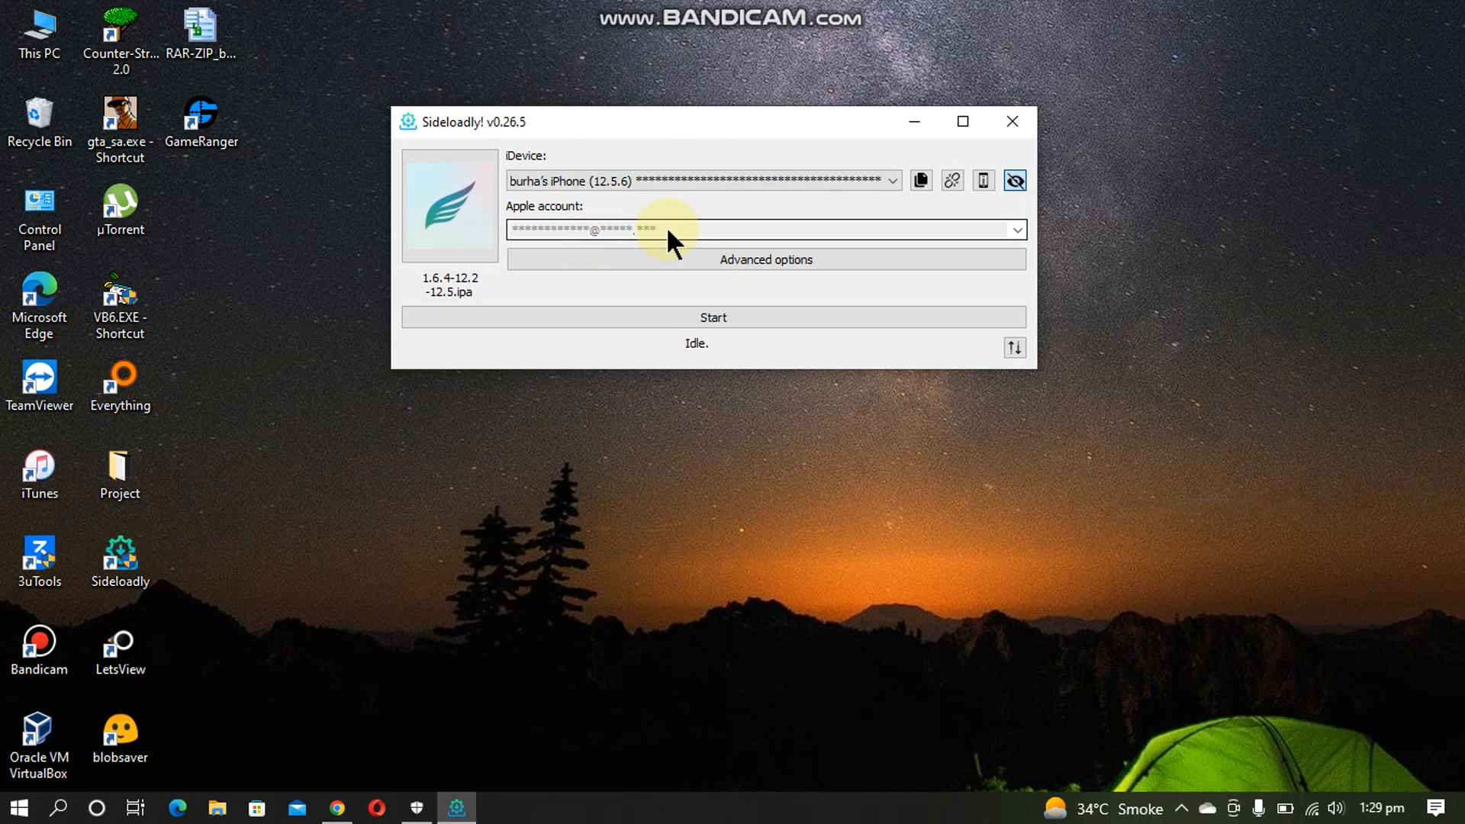
click(713, 317)
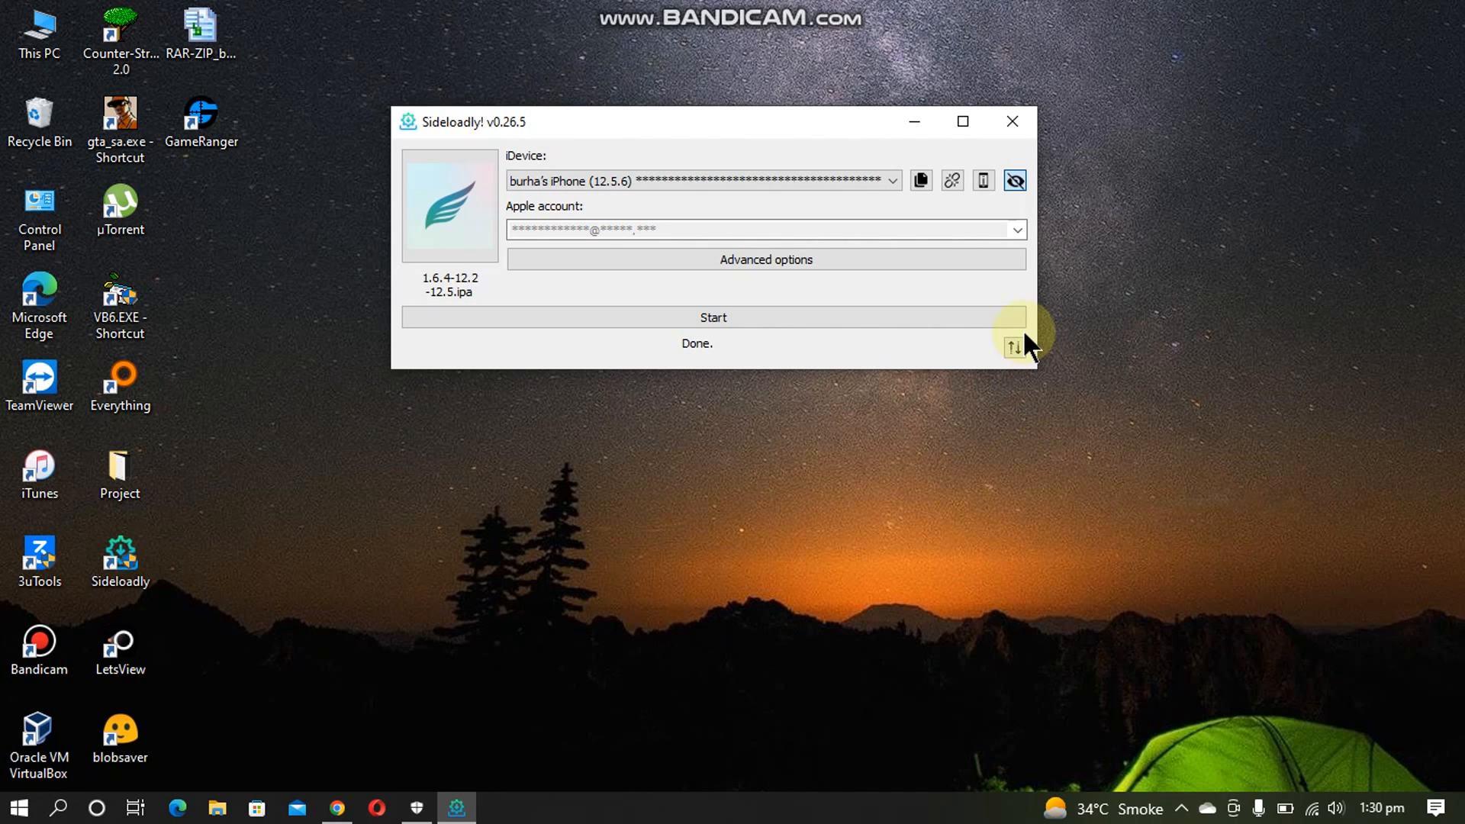
click(1015, 348)
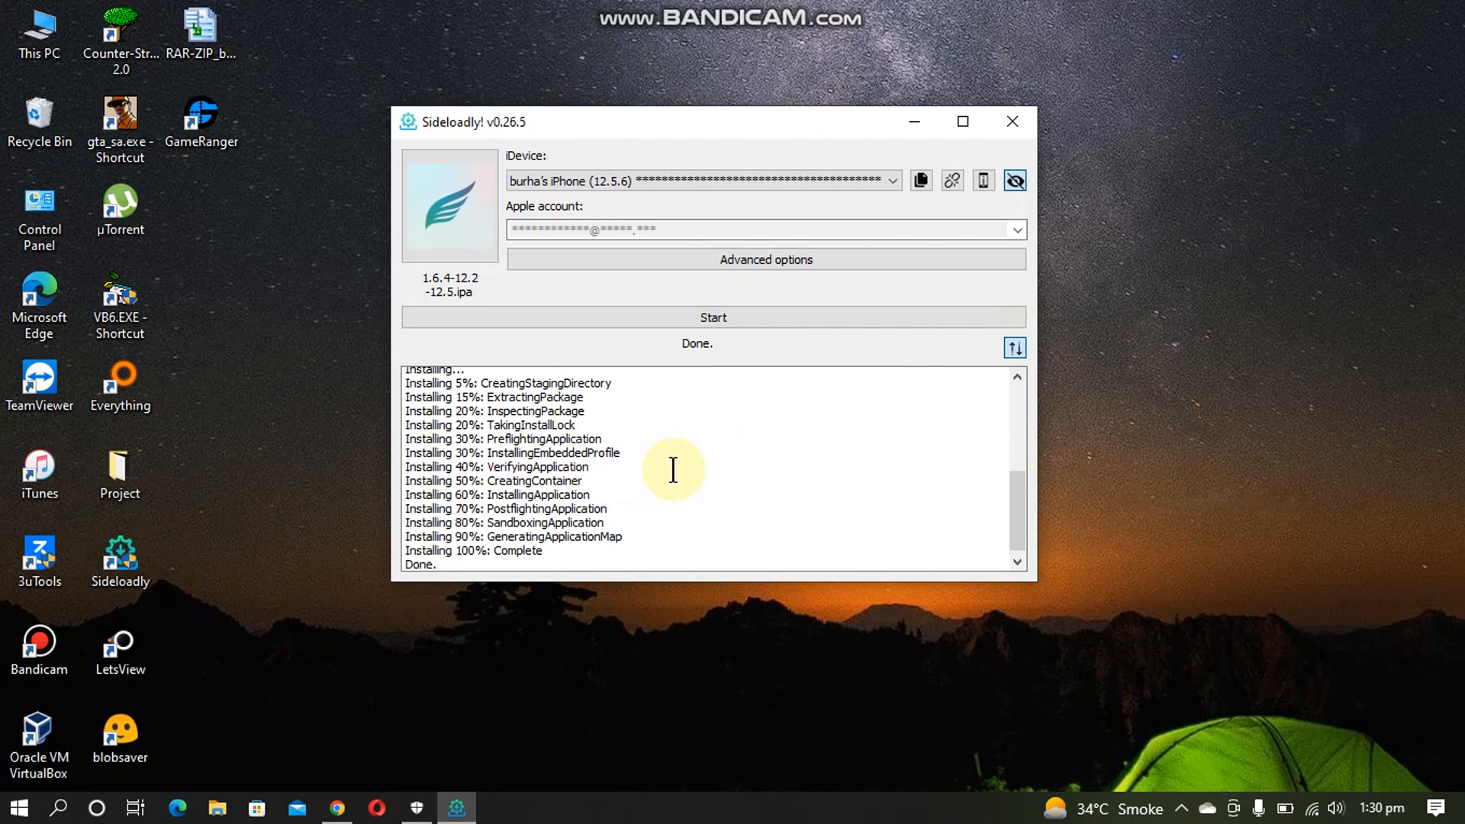